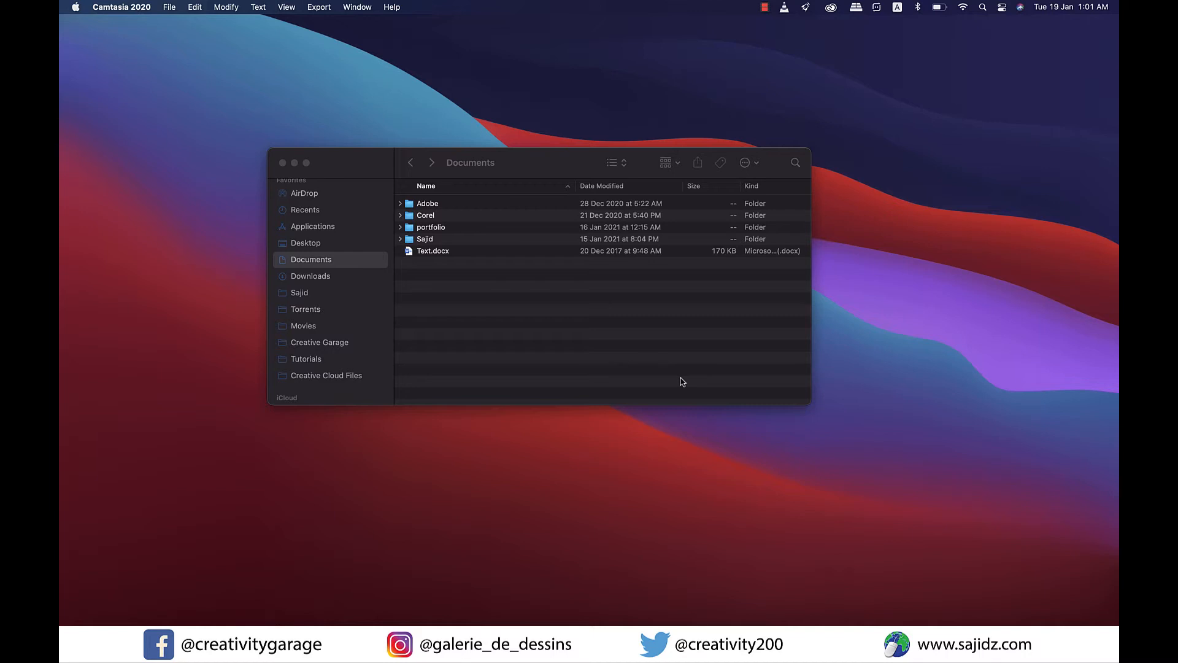
{"action": "mouse_move", "coordinate": [555, 323]}
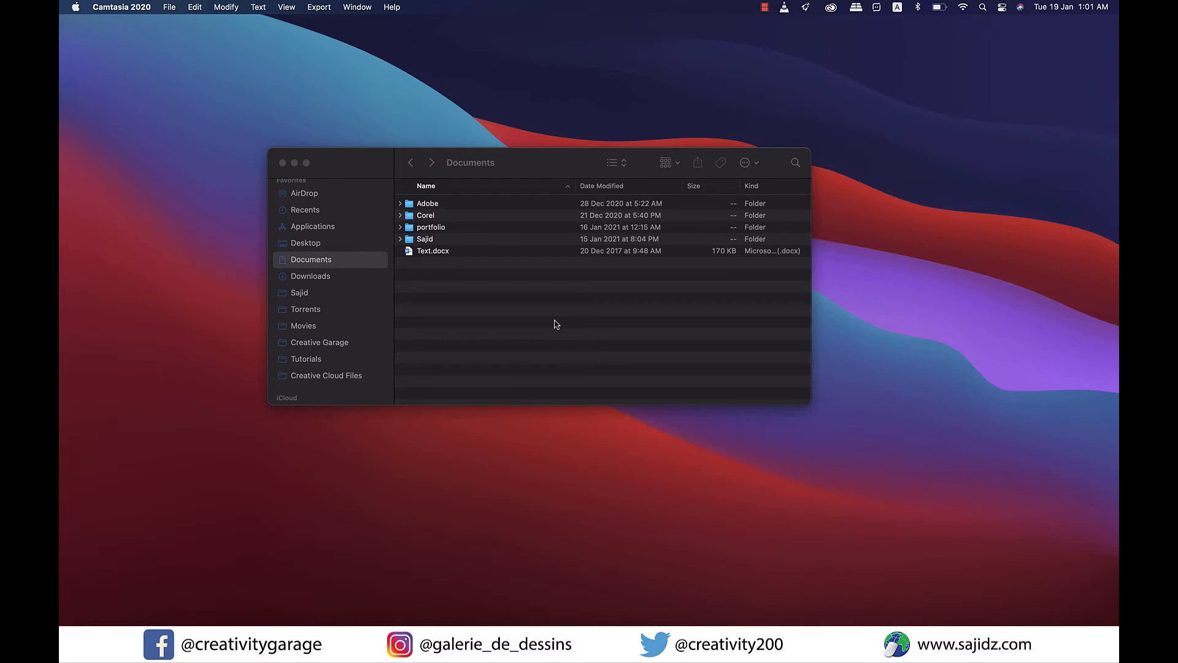
Step: Create a new folder in Documents and name it 'demohidden'
{"action": "right_click", "coordinate": [556, 308]}
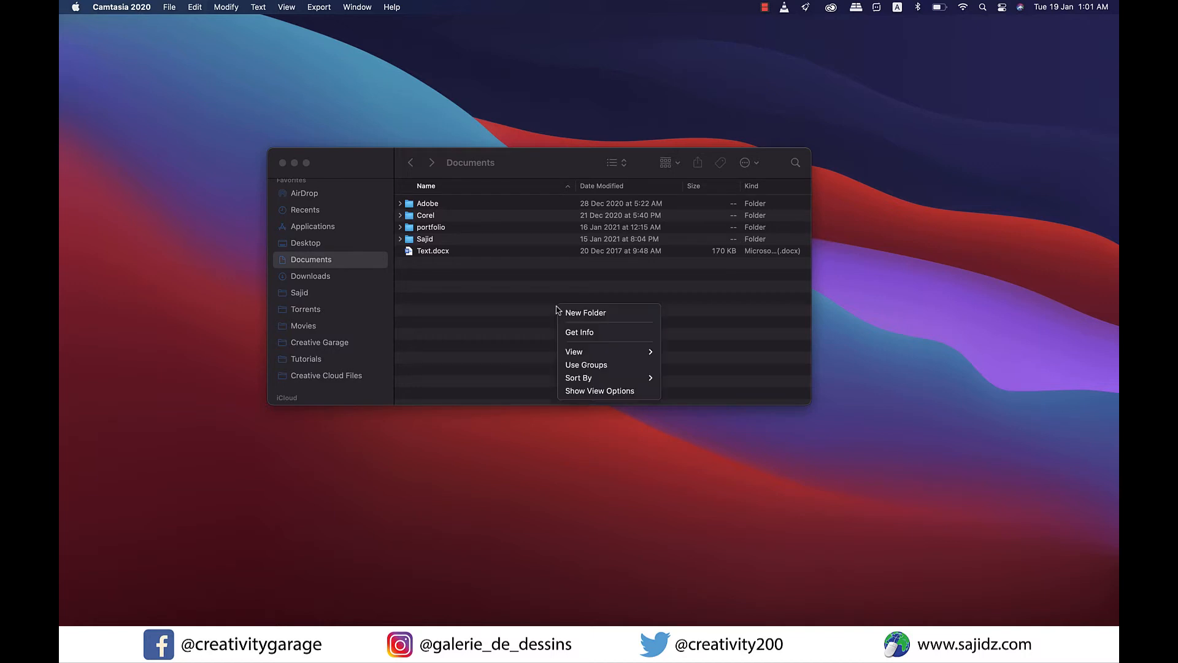
{"action": "mouse_move", "coordinate": [586, 312]}
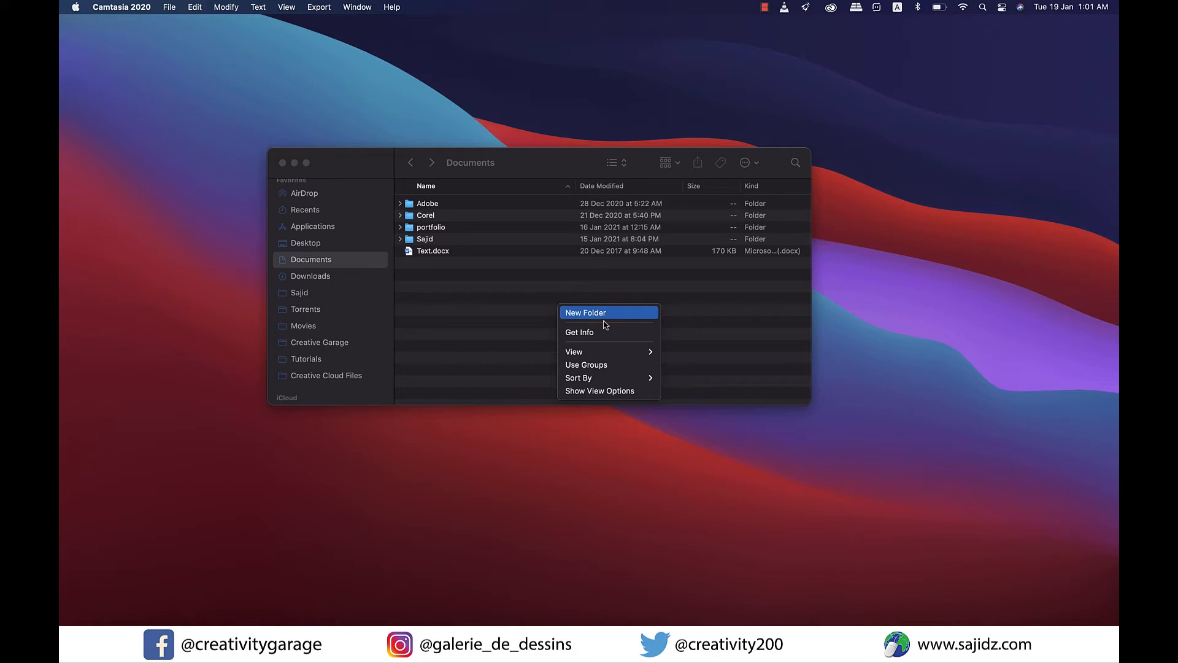
{"action": "mouse_move", "coordinate": [603, 321]}
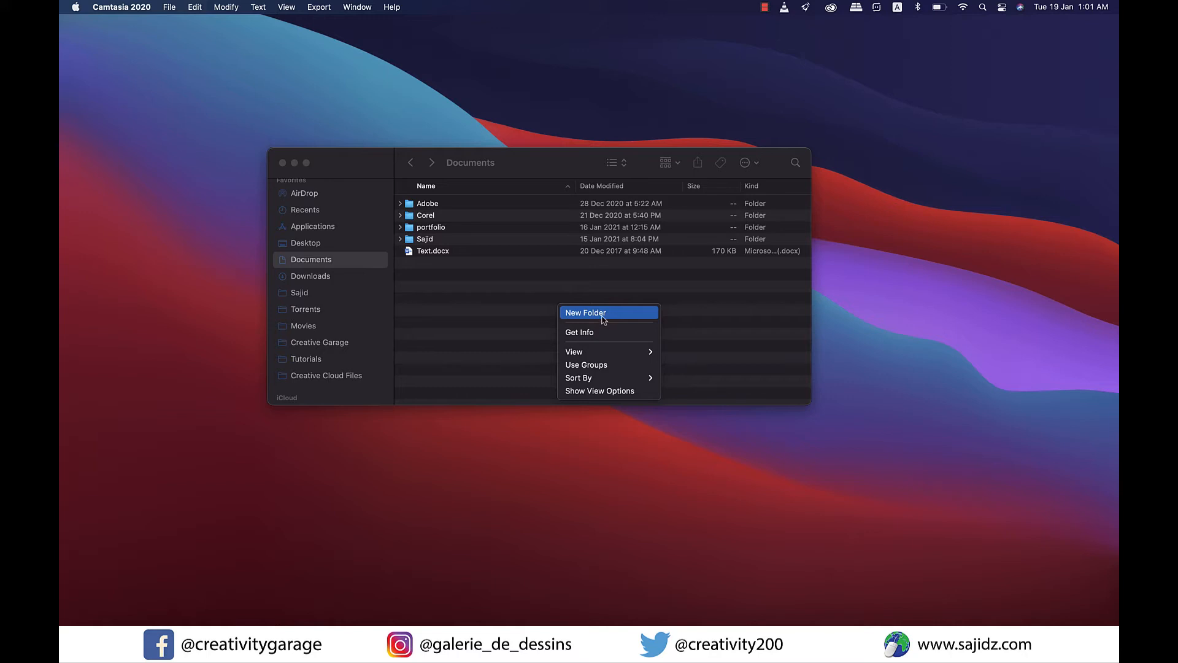
{"action": "left_click", "coordinate": [586, 313]}
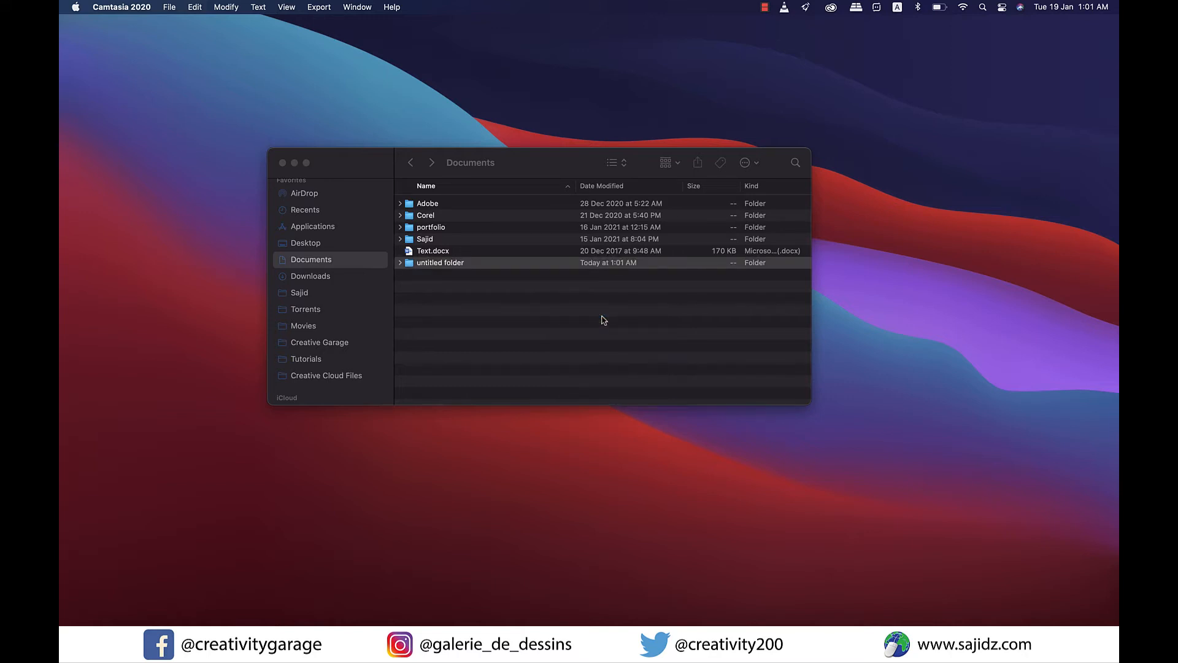
{"action": "left_click", "coordinate": [439, 262]}
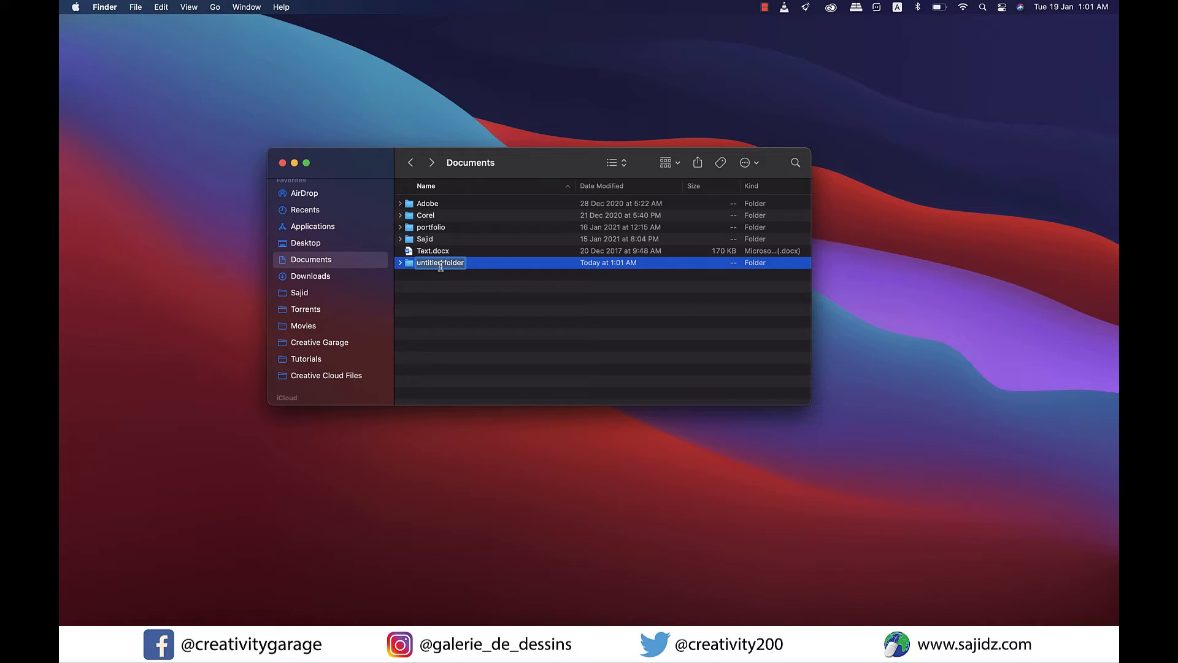
{"action": "type", "text": "d"}
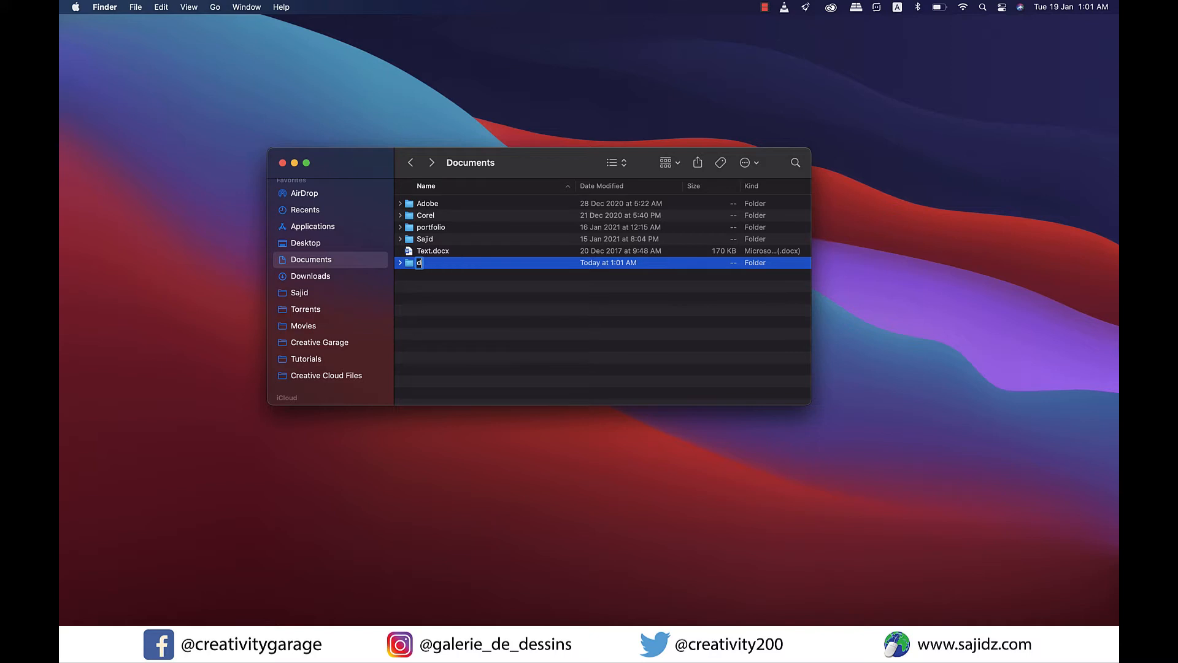
{"action": "type", "text": "emohdi"}
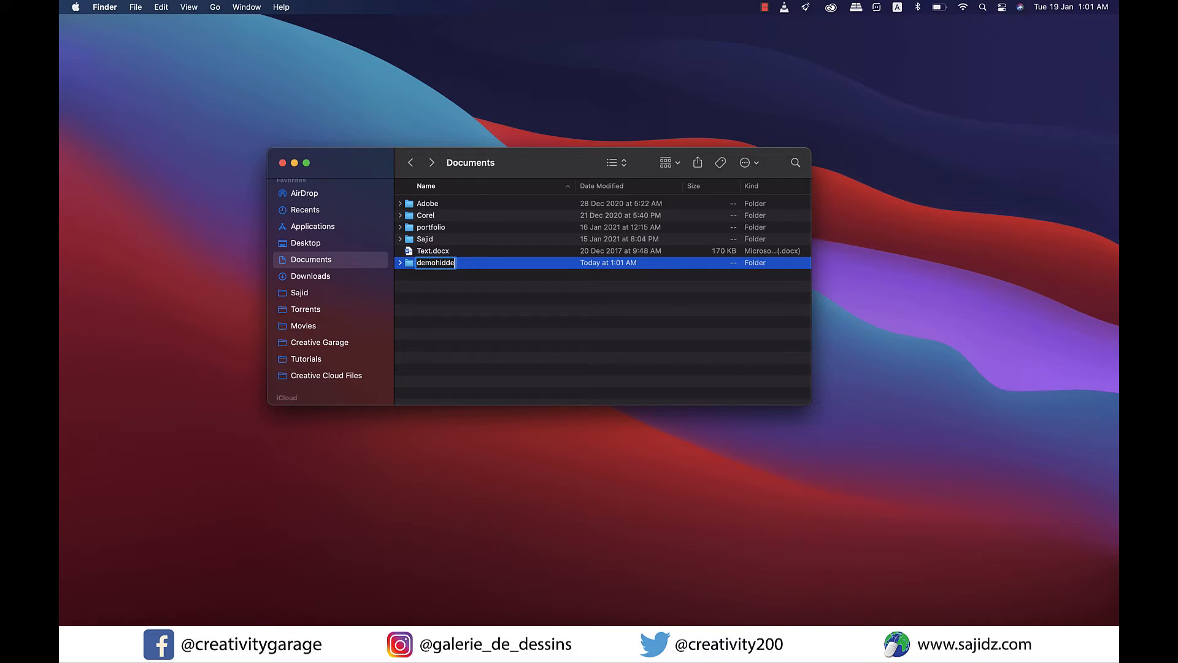
{"action": "key", "text": "Return"}
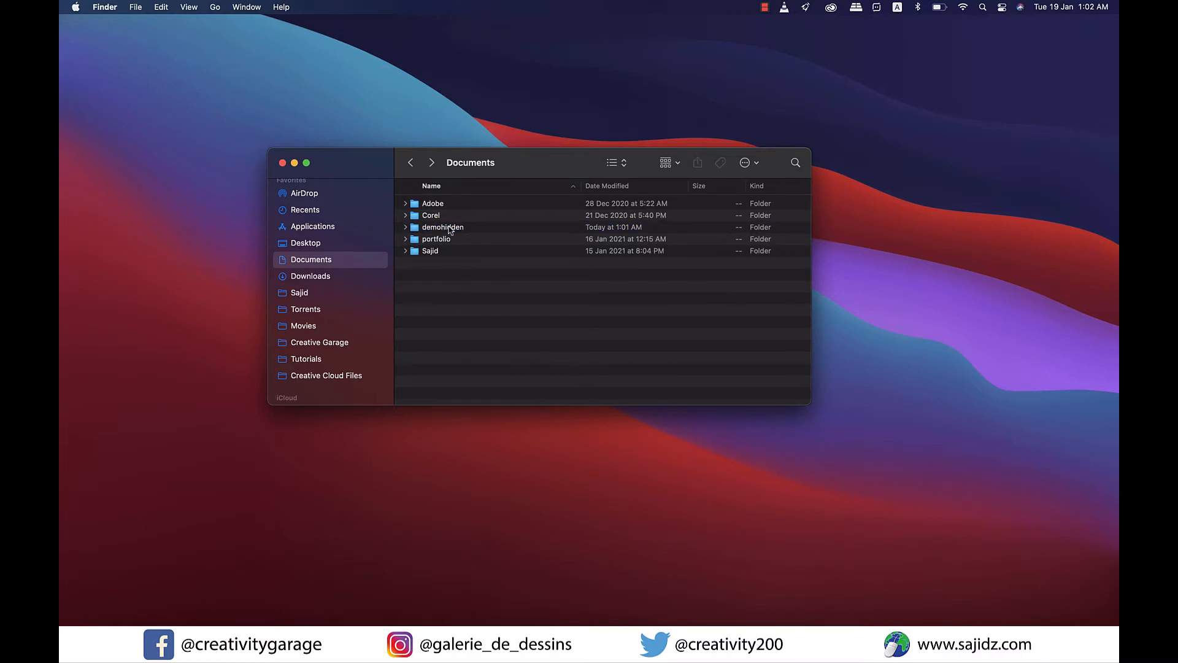
Step: Select the demohidden folder and bring up Spotlight search with Command+Space
{"action": "left_click", "coordinate": [442, 227]}
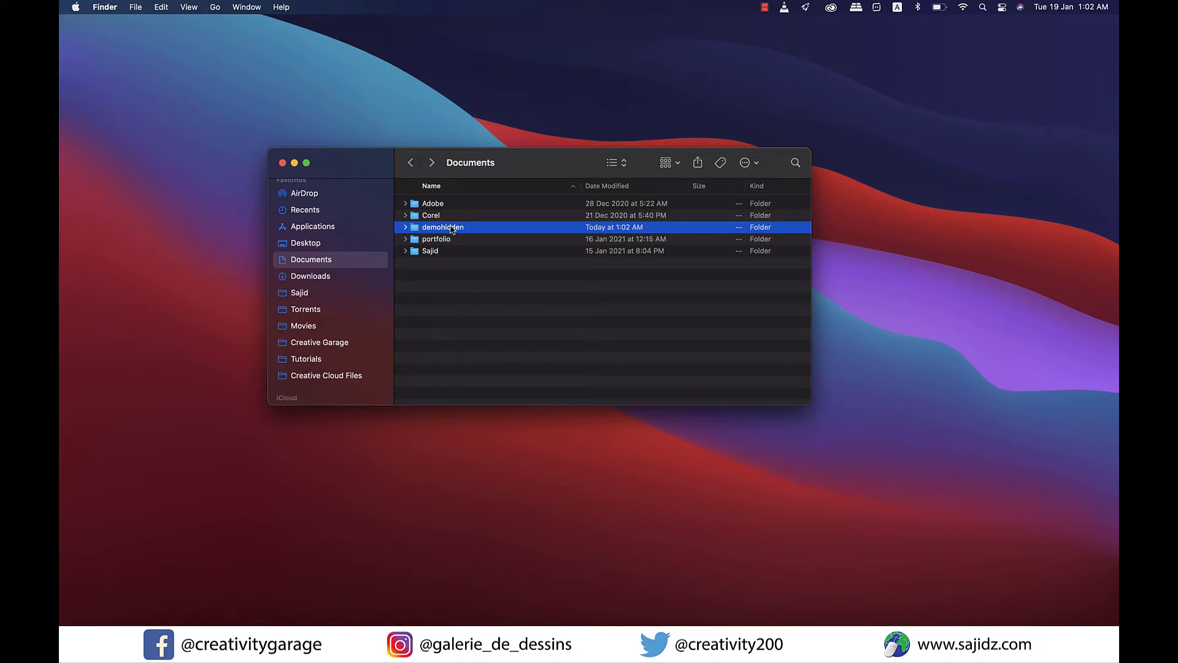
{"action": "key", "text": "cmd+space"}
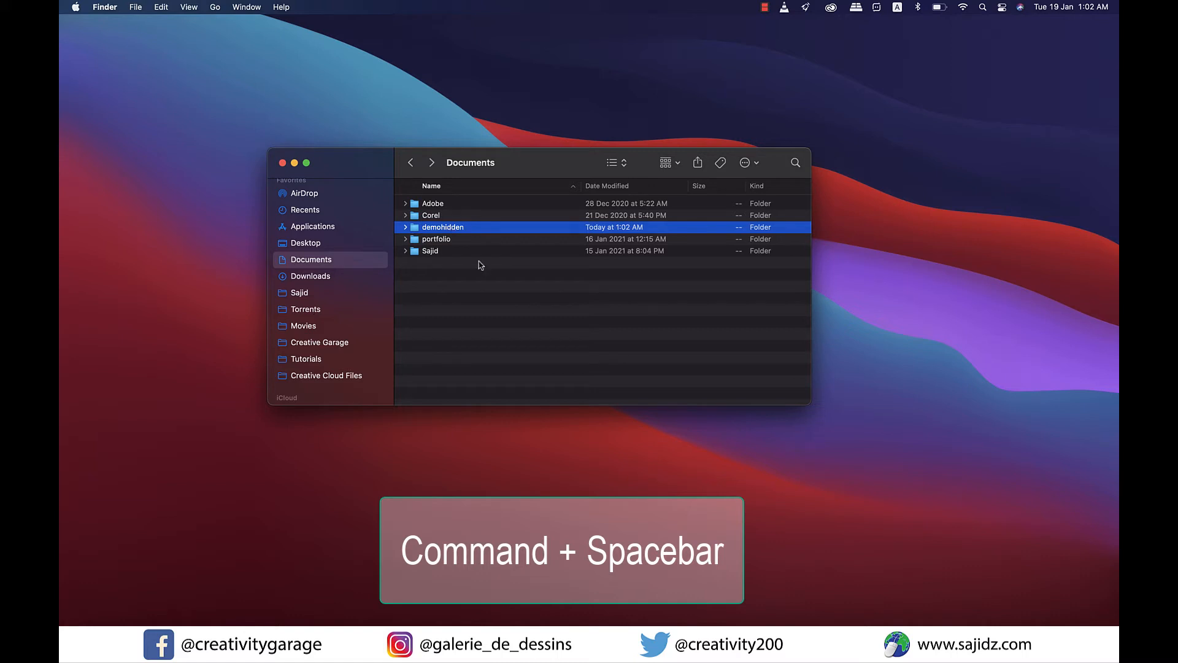
{"action": "key", "text": "cmd+space"}
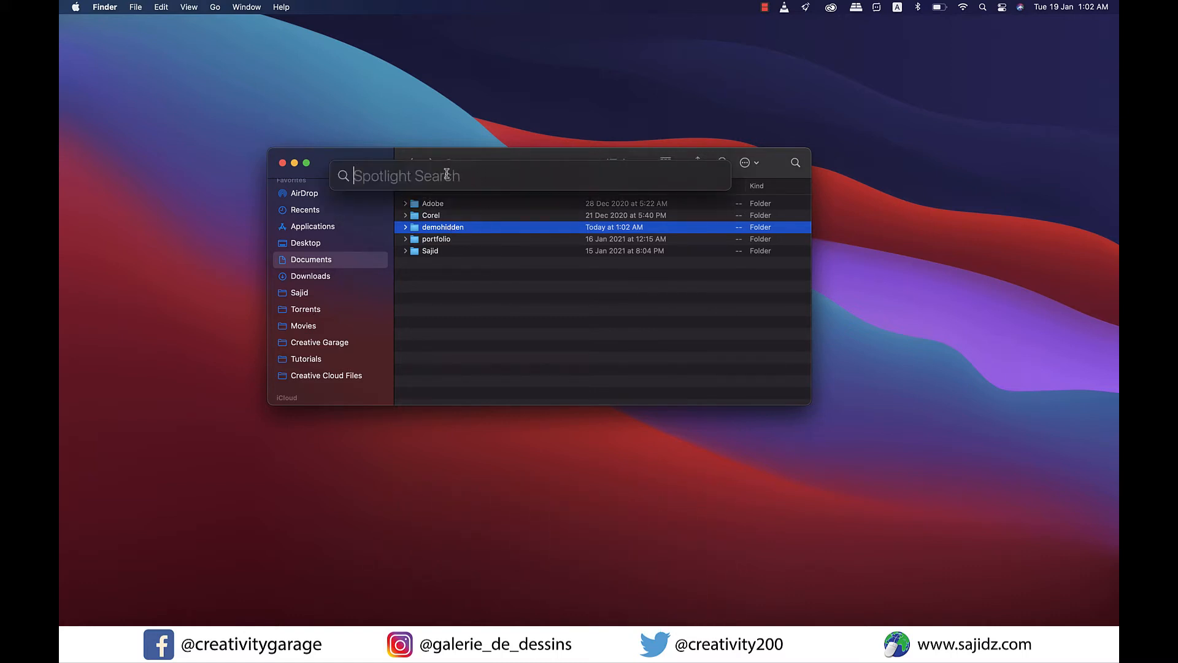
Step: Launch Terminal via Spotlight, place it below Documents, and enter 'chflags hidden'
{"action": "type", "text": "terminal"}
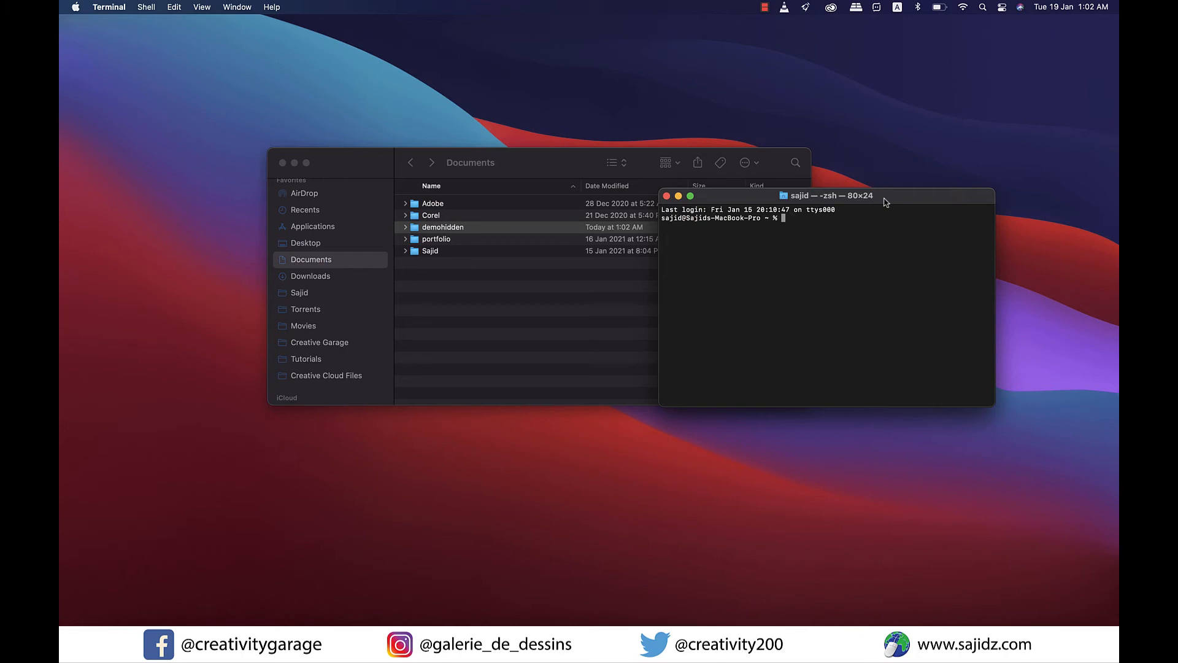
{"action": "left_click_drag", "start_coordinate": [827, 195], "coordinate": [567, 284]}
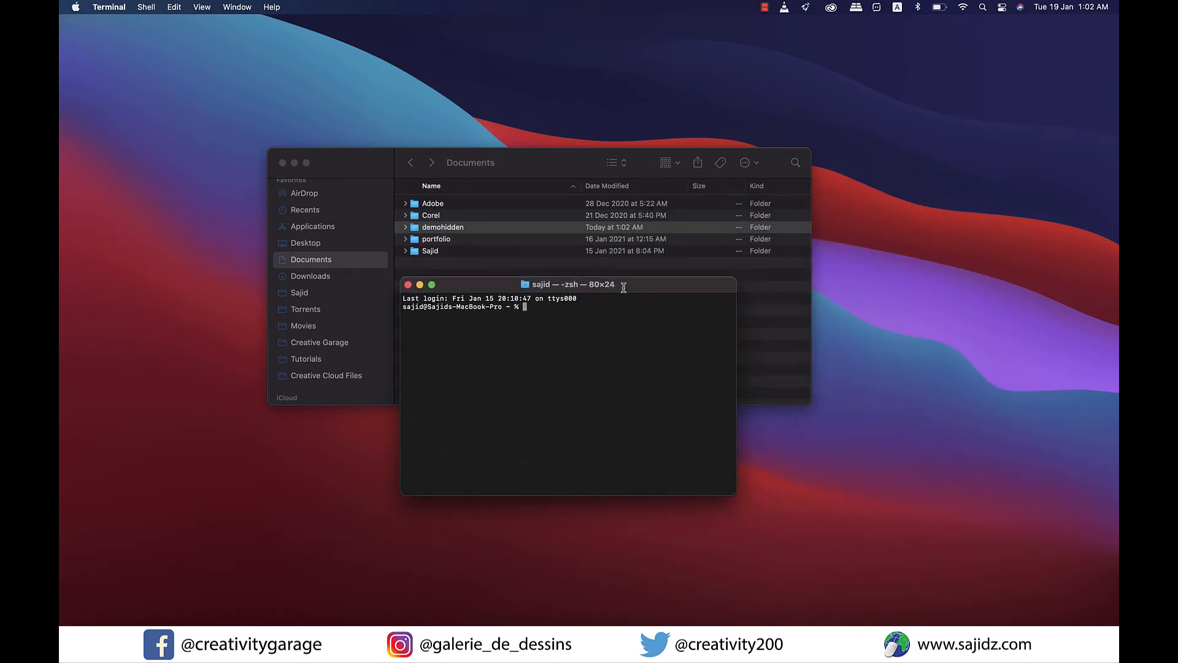
{"action": "type", "text": "ch"}
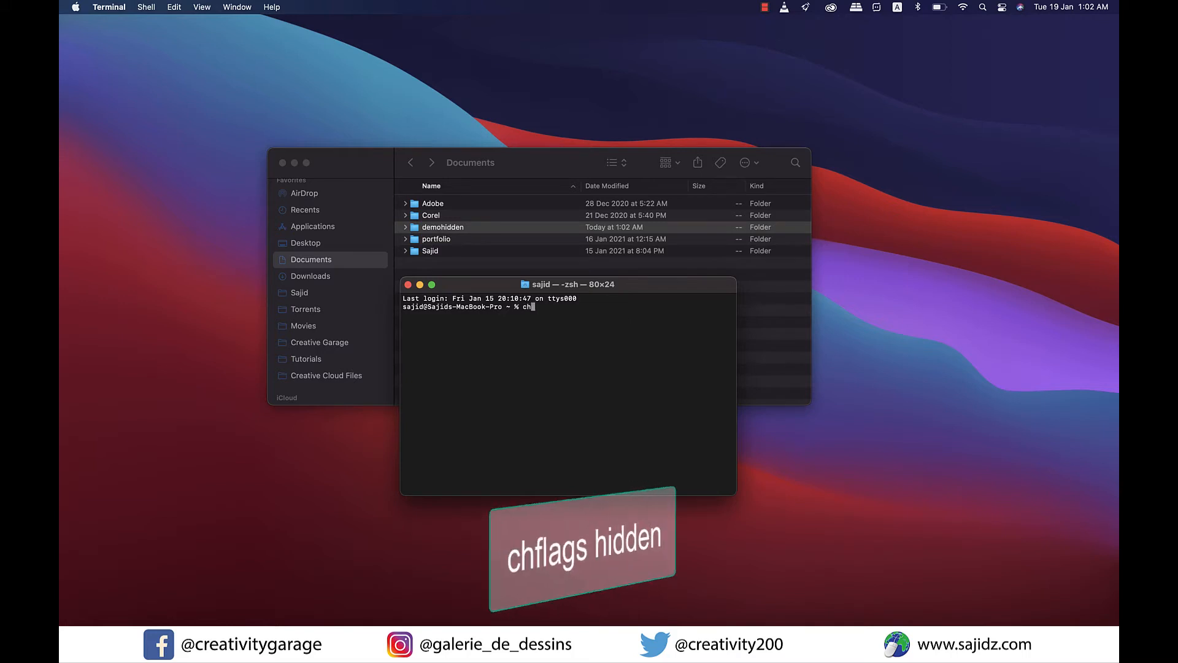
{"action": "type", "text": "flags"}
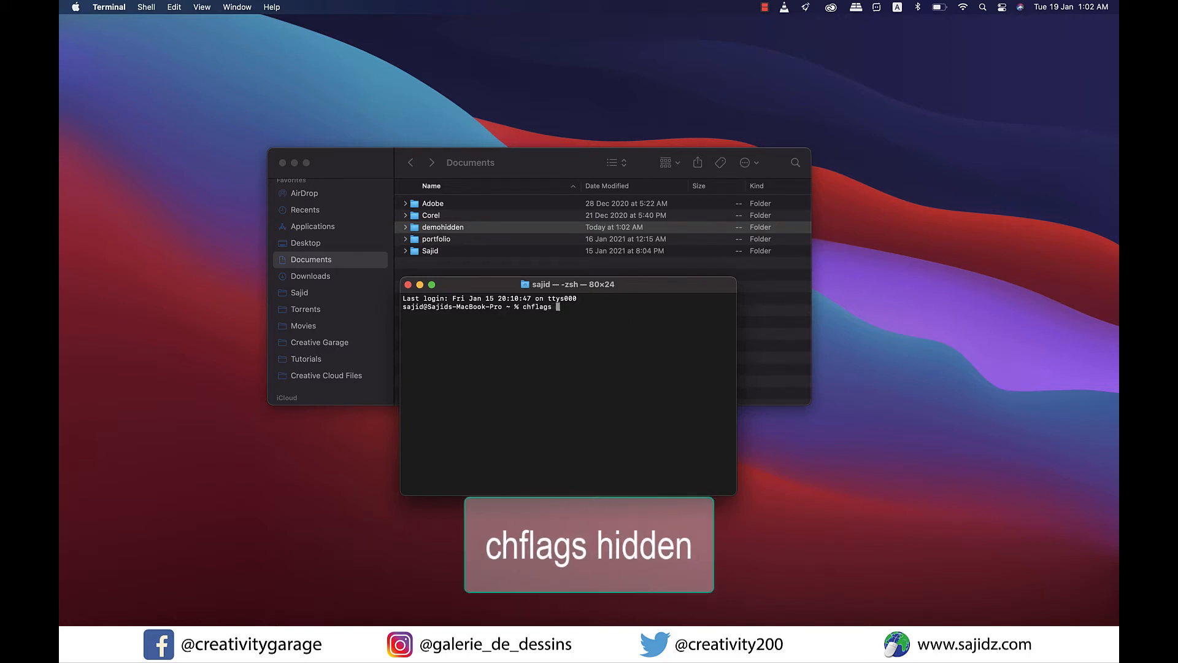
{"action": "type", "text": "hi"}
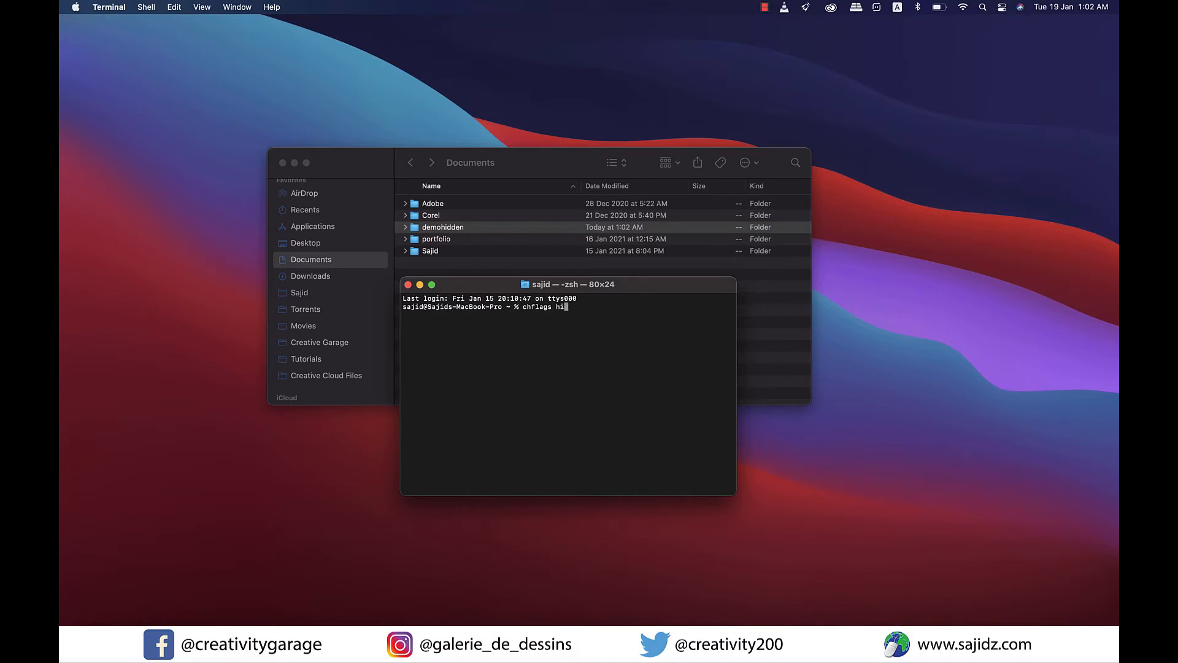
{"action": "type", "text": "dden"}
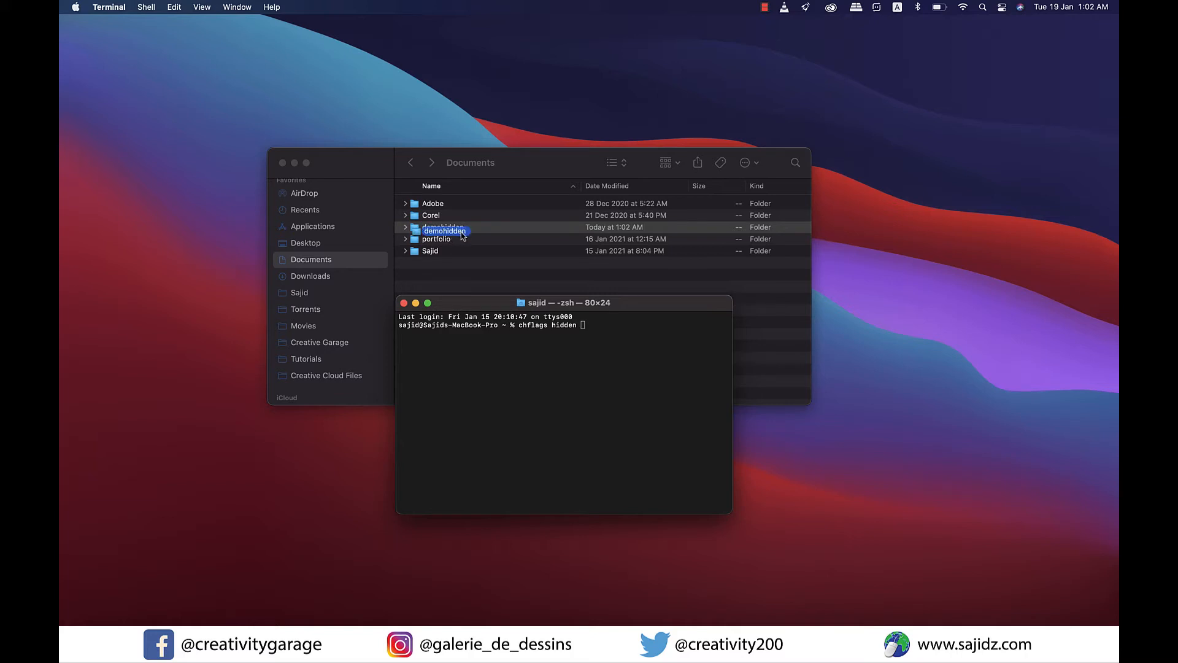
Step: Run chflags hidden on the dragged-in demohidden path, then bring Documents forward
{"action": "left_click_drag", "start_coordinate": [443, 228], "coordinate": [607, 331]}
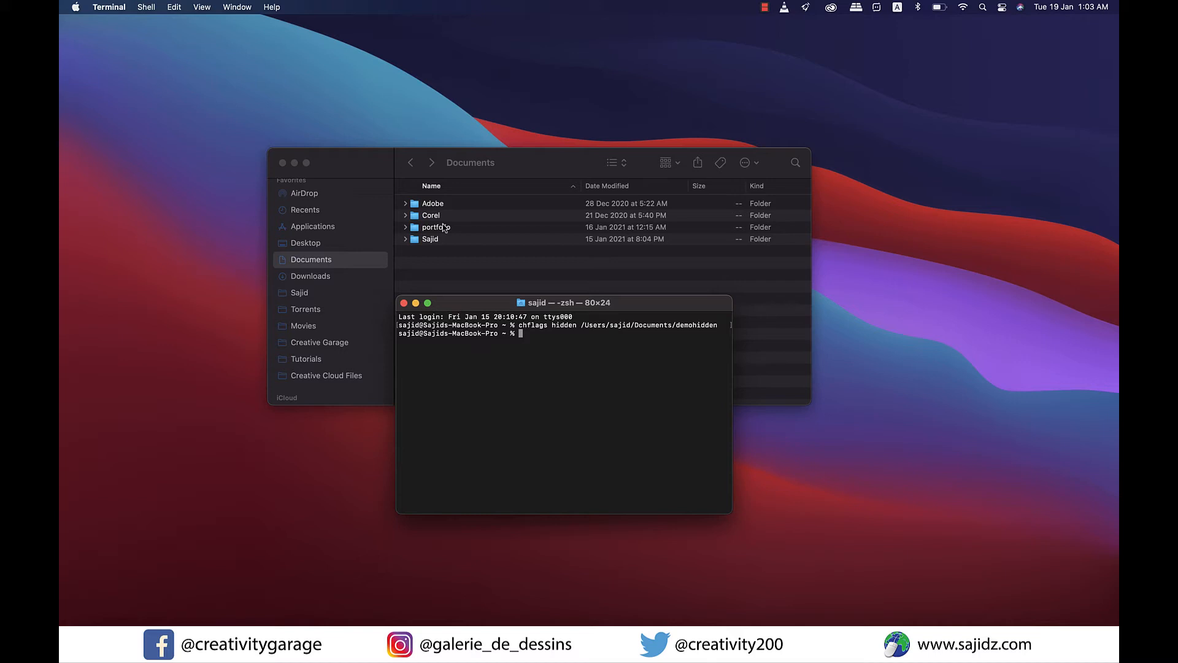
{"action": "left_click_drag", "start_coordinate": [563, 302], "coordinate": [572, 303]}
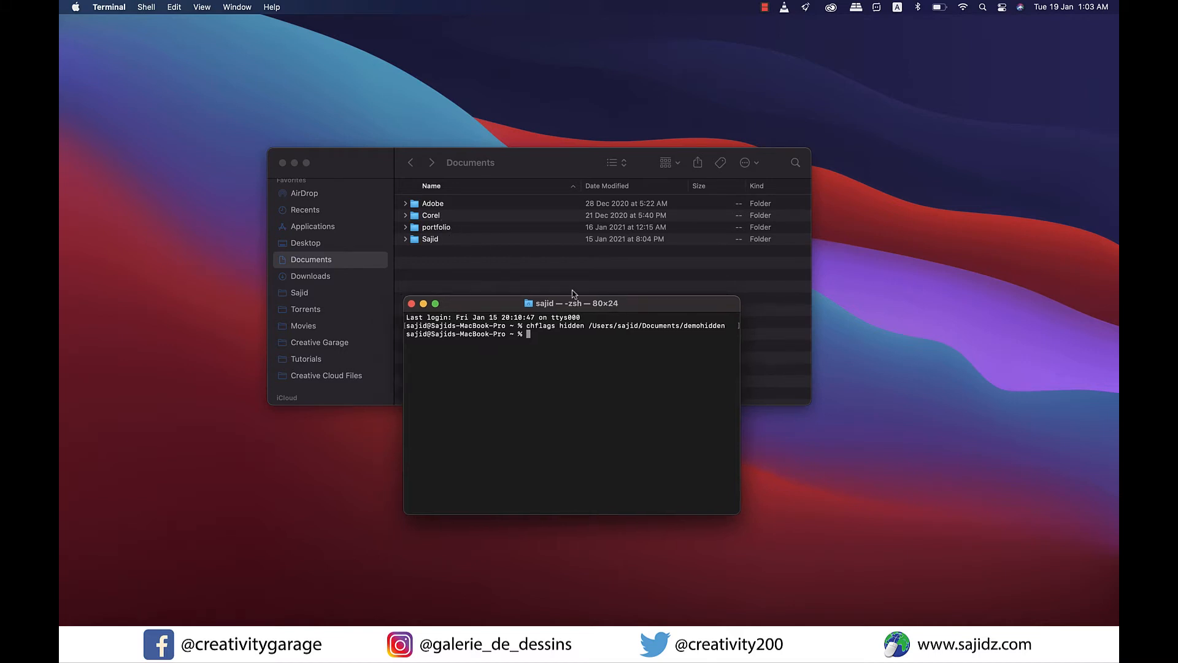
{"action": "mouse_move", "coordinate": [507, 272]}
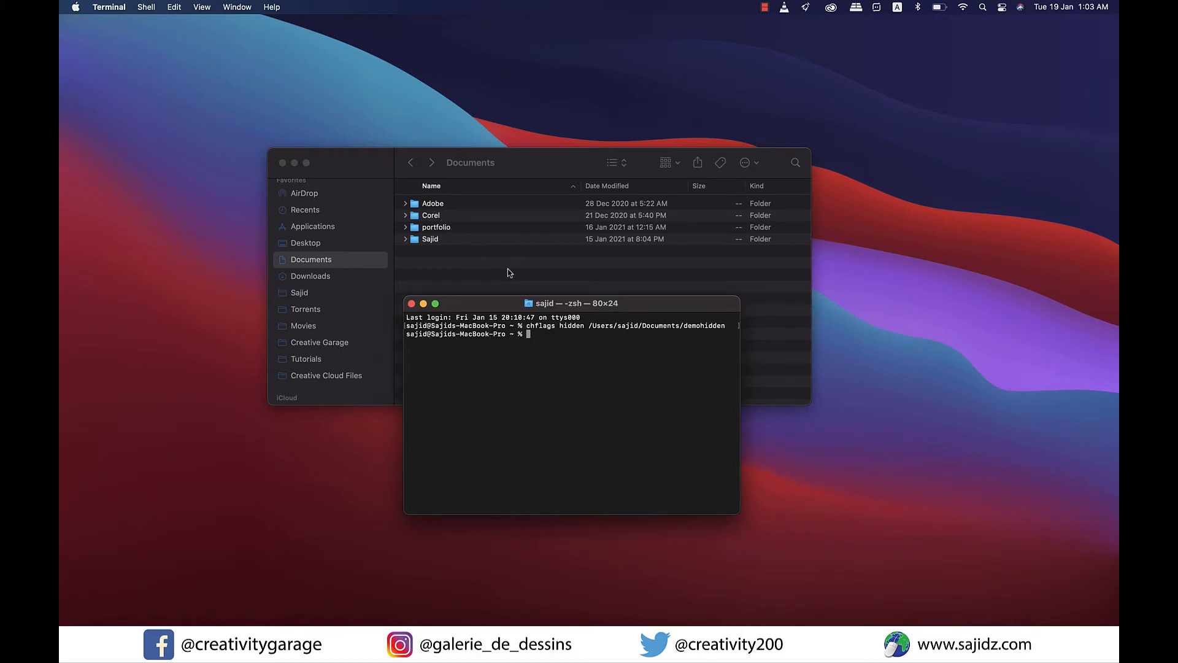
{"action": "left_click", "coordinate": [305, 162]}
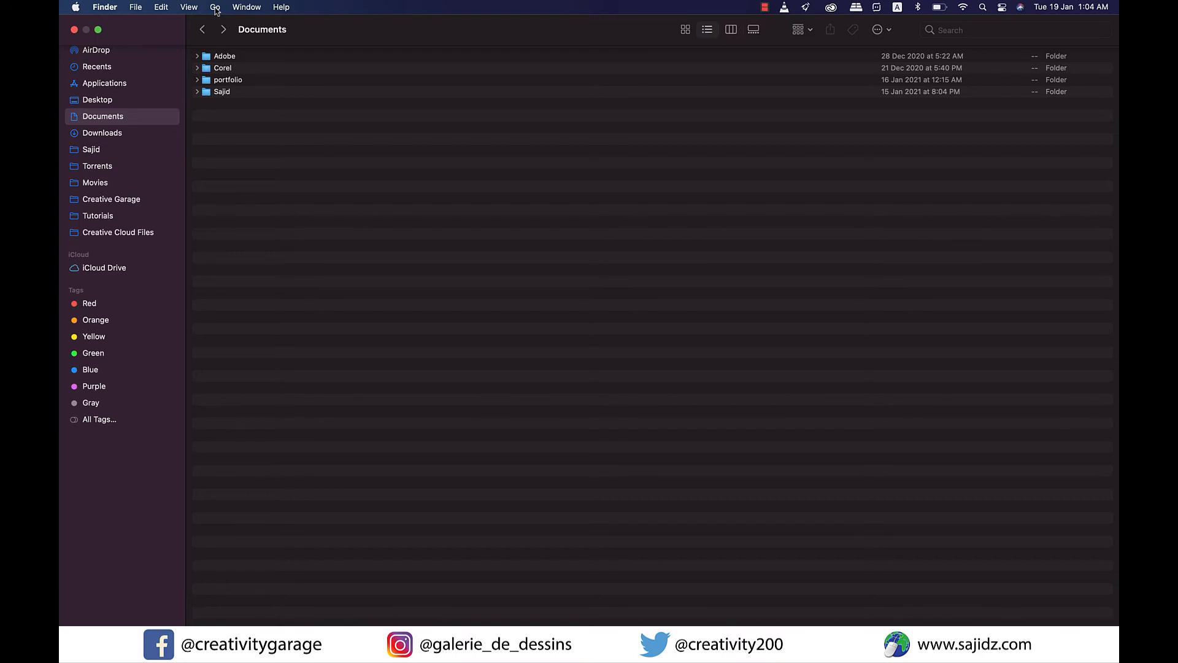
Step: Open Finder's Go to Folder prompt from the Go menu
{"action": "left_click", "coordinate": [215, 6]}
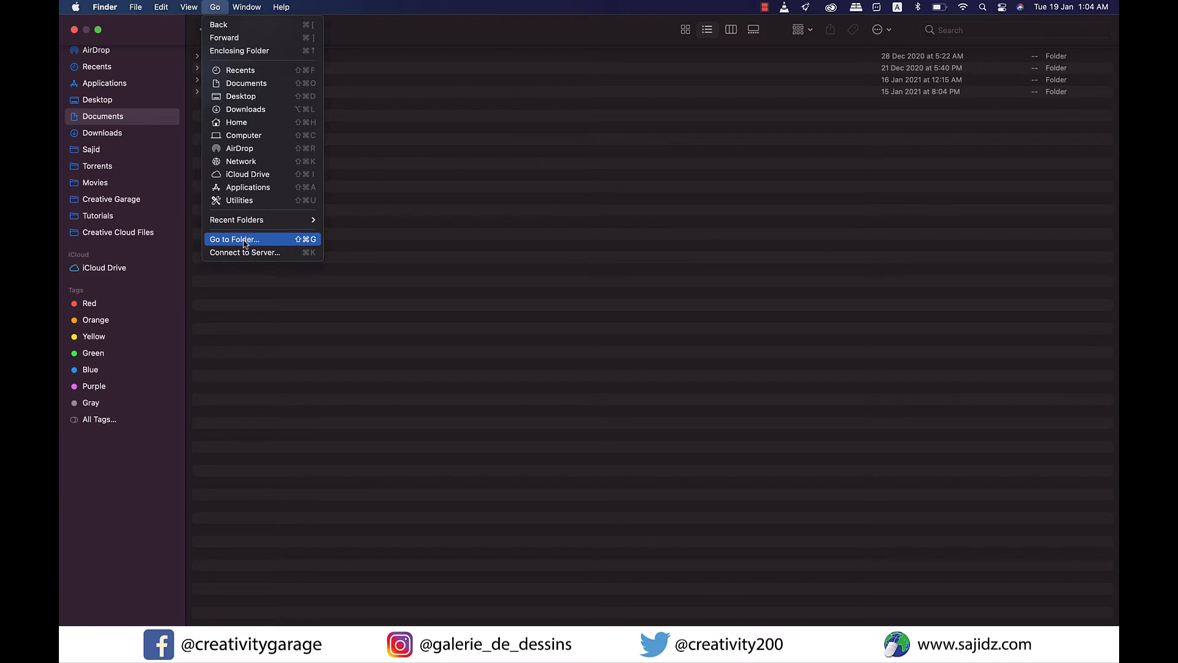
{"action": "left_click", "coordinate": [234, 239]}
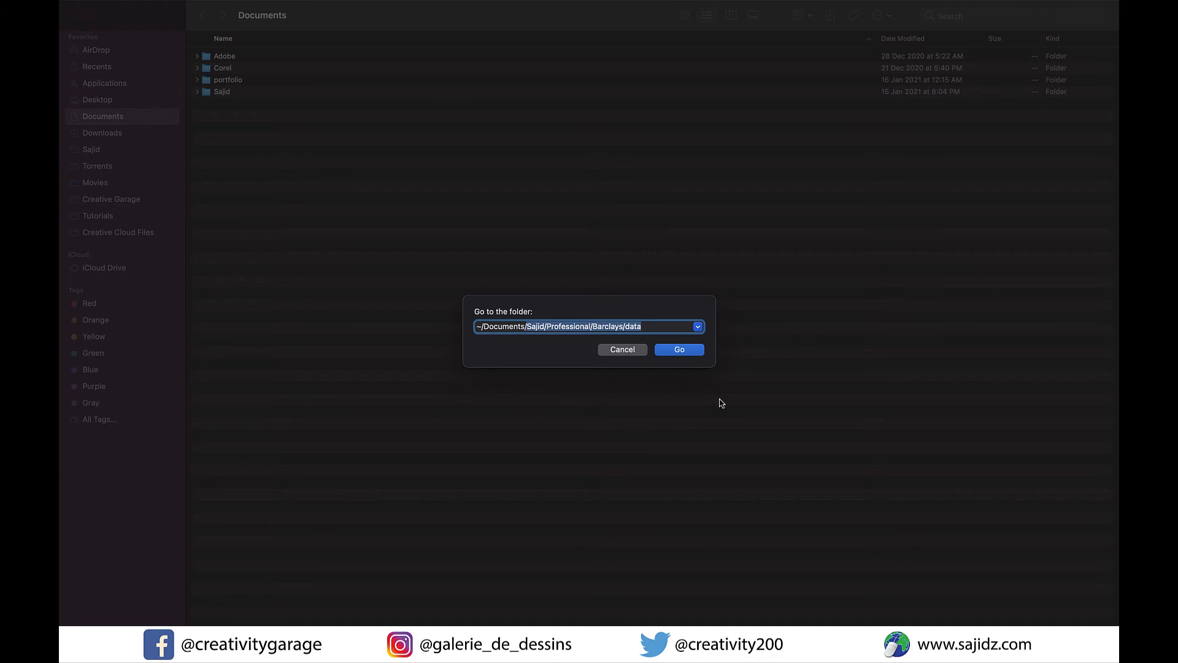
Step: Replace the prompt's path with ~/Documents/demohidden/
{"action": "key", "text": "~"}
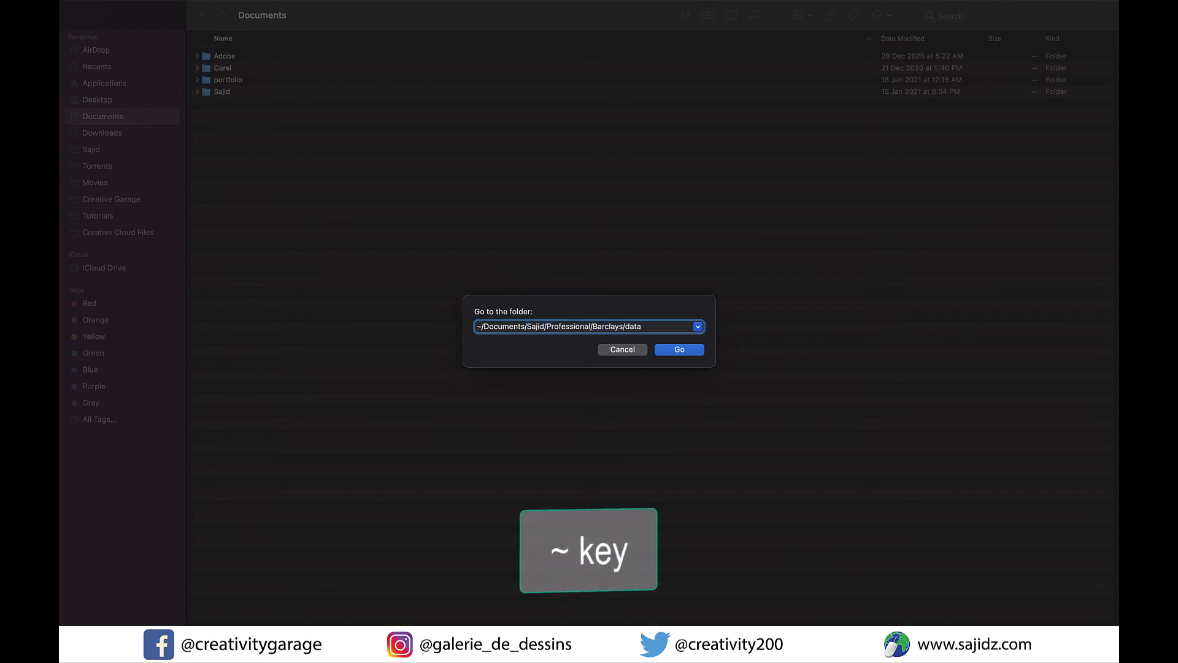
{"action": "key", "text": "Backspace"}
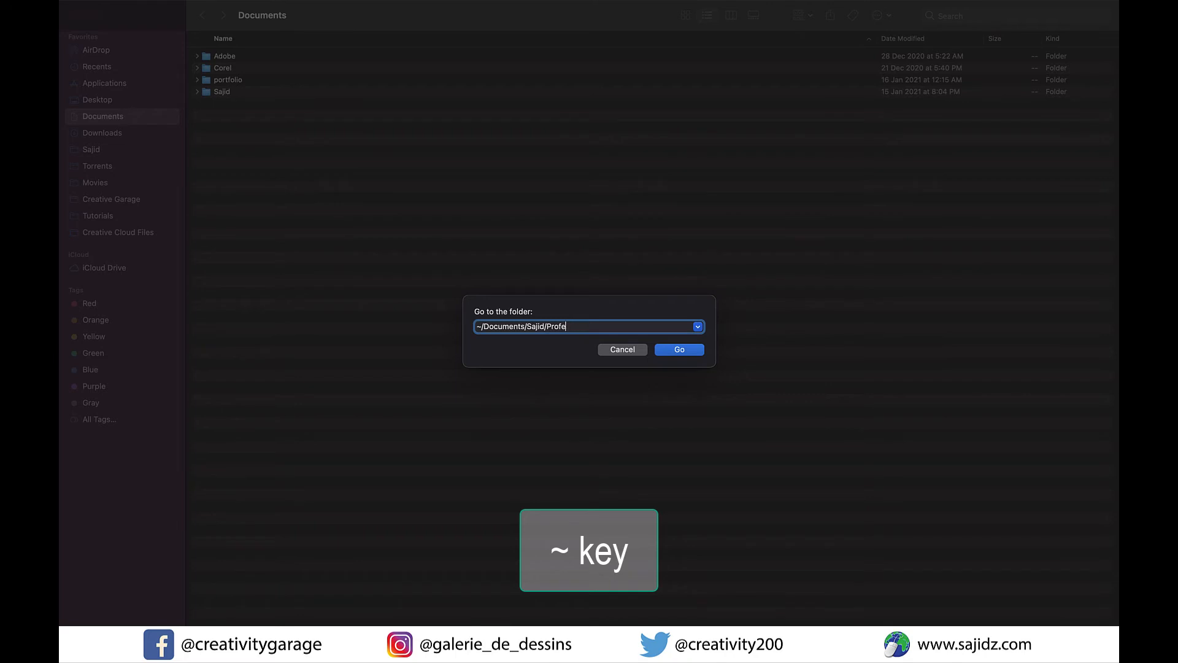
{"action": "key", "text": "backspace"}
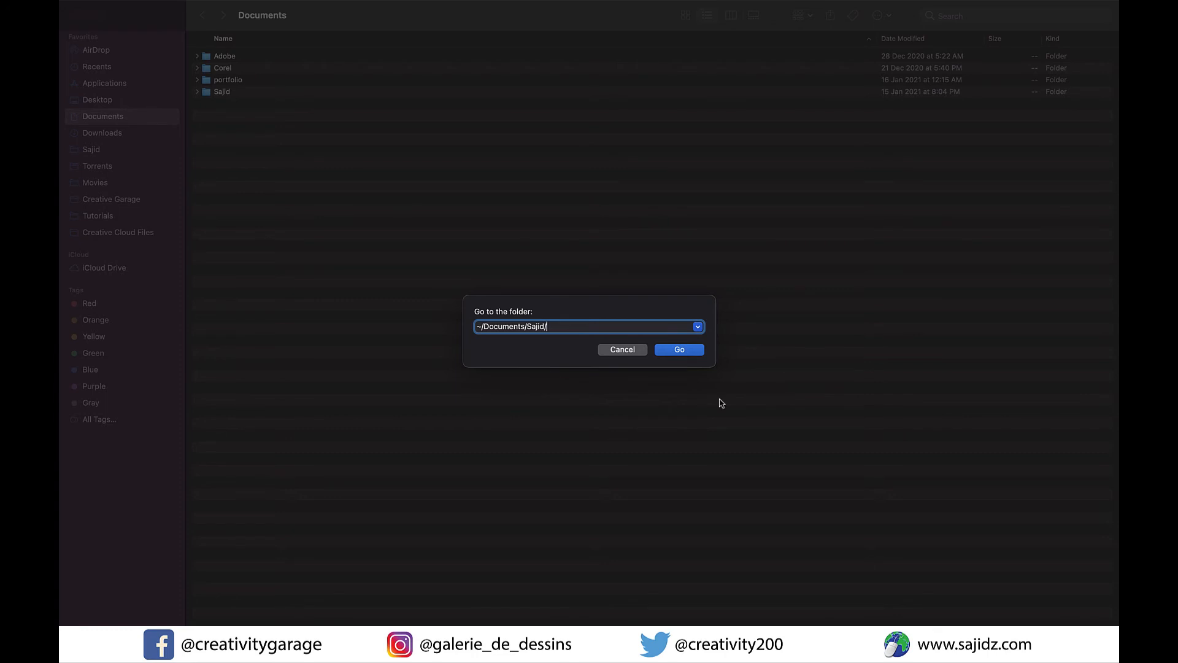
{"action": "mouse_move", "coordinate": [509, 345]}
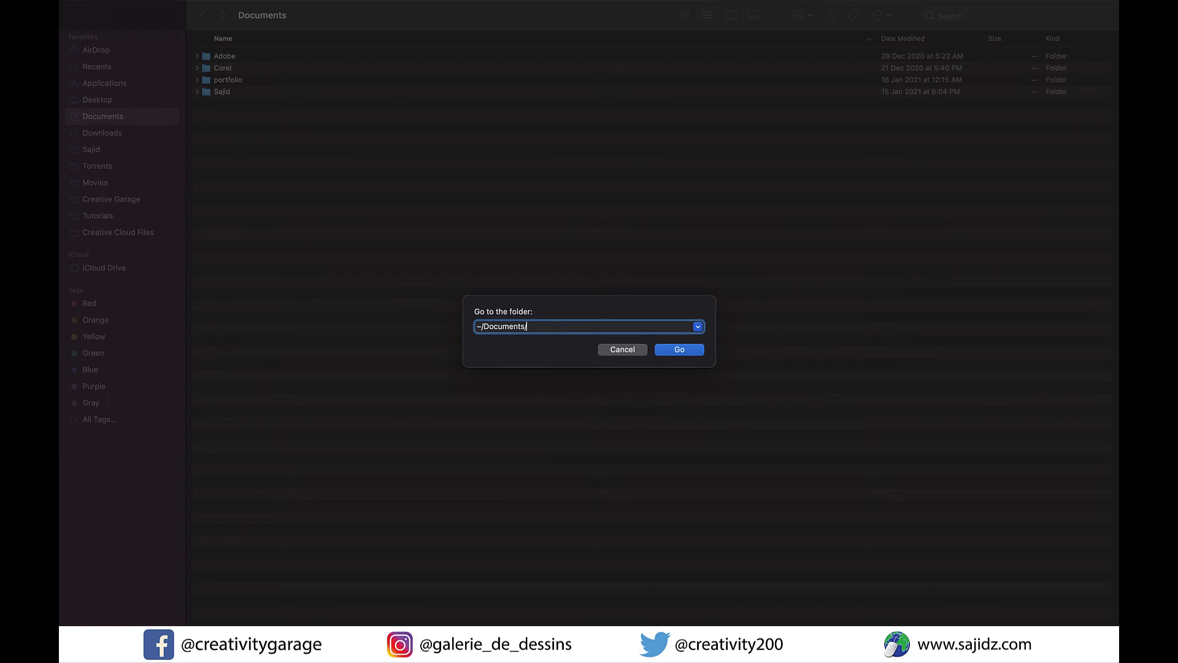
{"action": "type", "text": "de"}
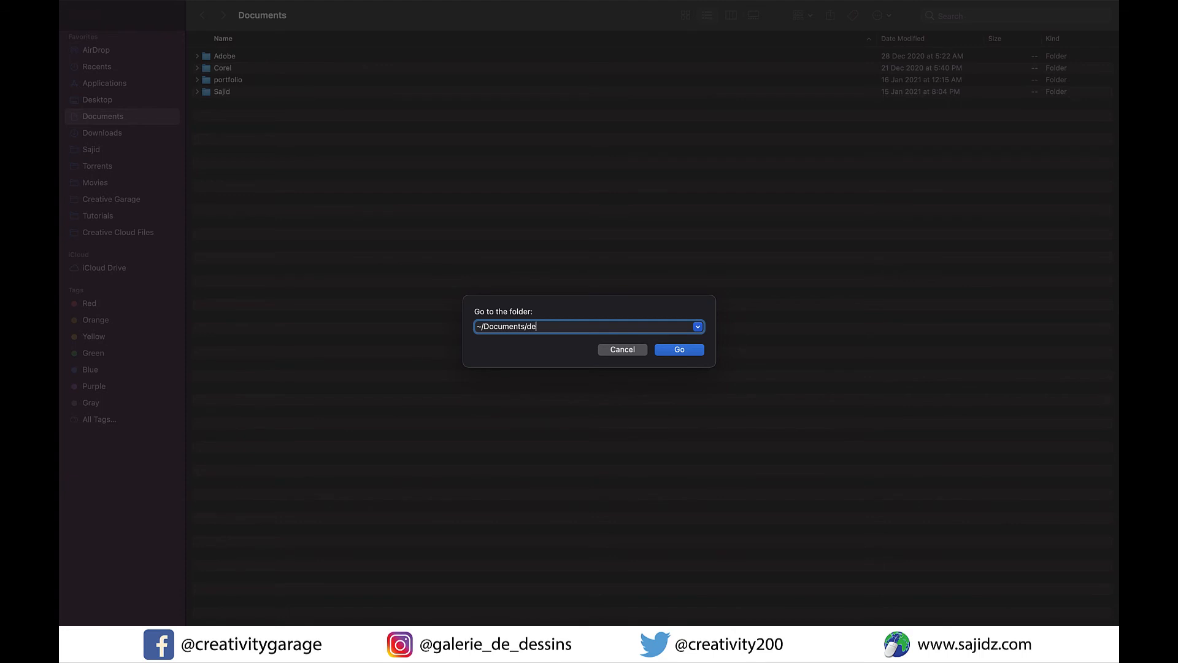
{"action": "type", "text": "mohid"}
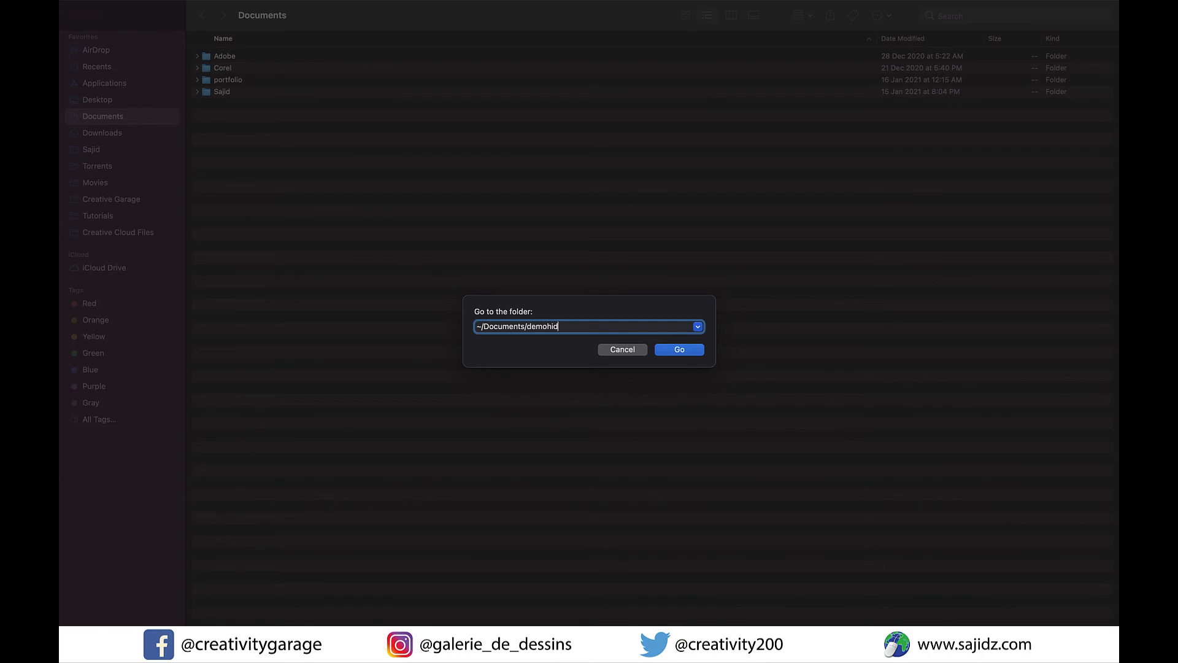
{"action": "type", "text": "den/"}
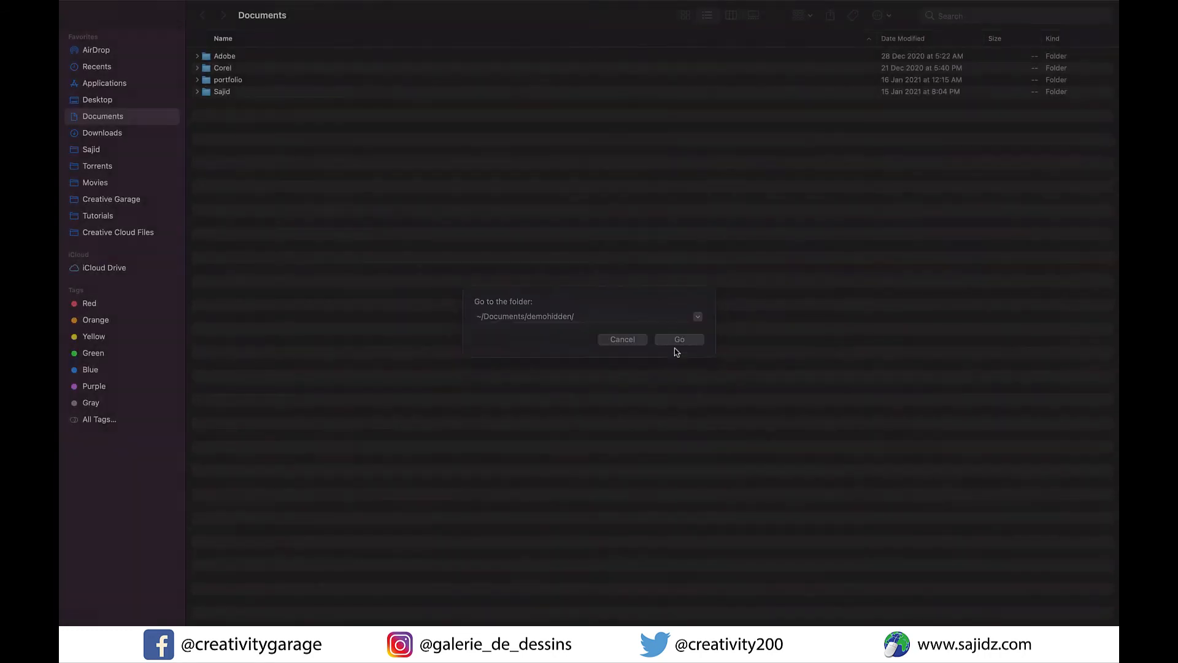
Step: Jump to the hidden demohidden folder, select Text.docx, and go back to Documents
{"action": "left_click", "coordinate": [679, 339]}
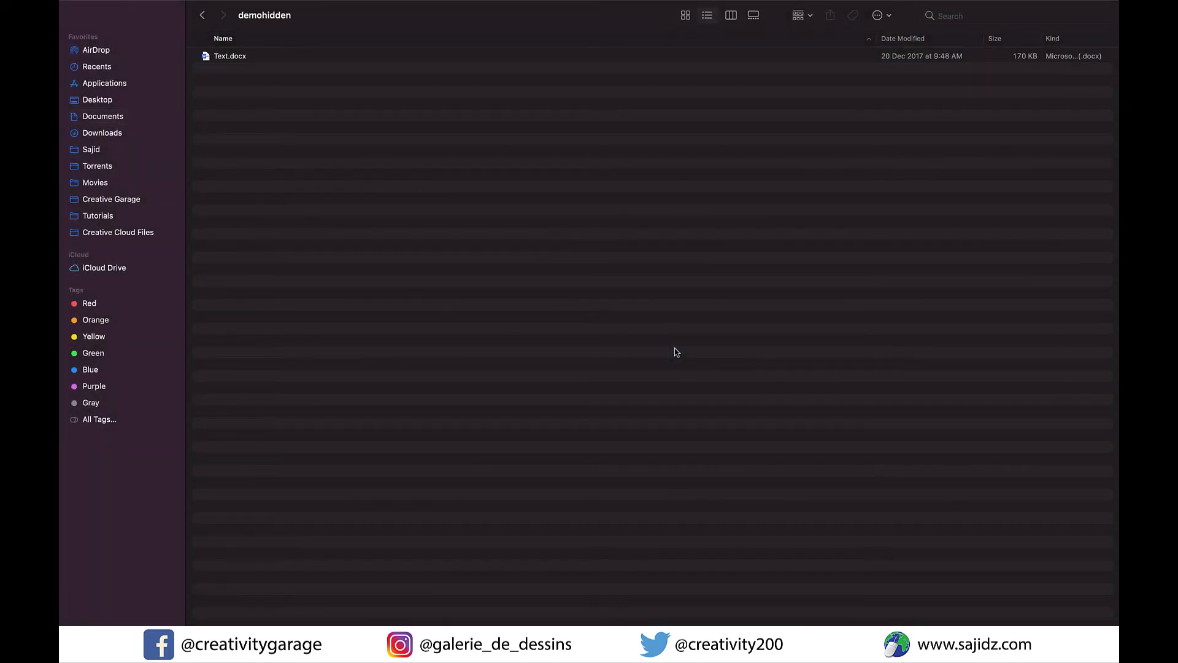
{"action": "mouse_move", "coordinate": [328, 125]}
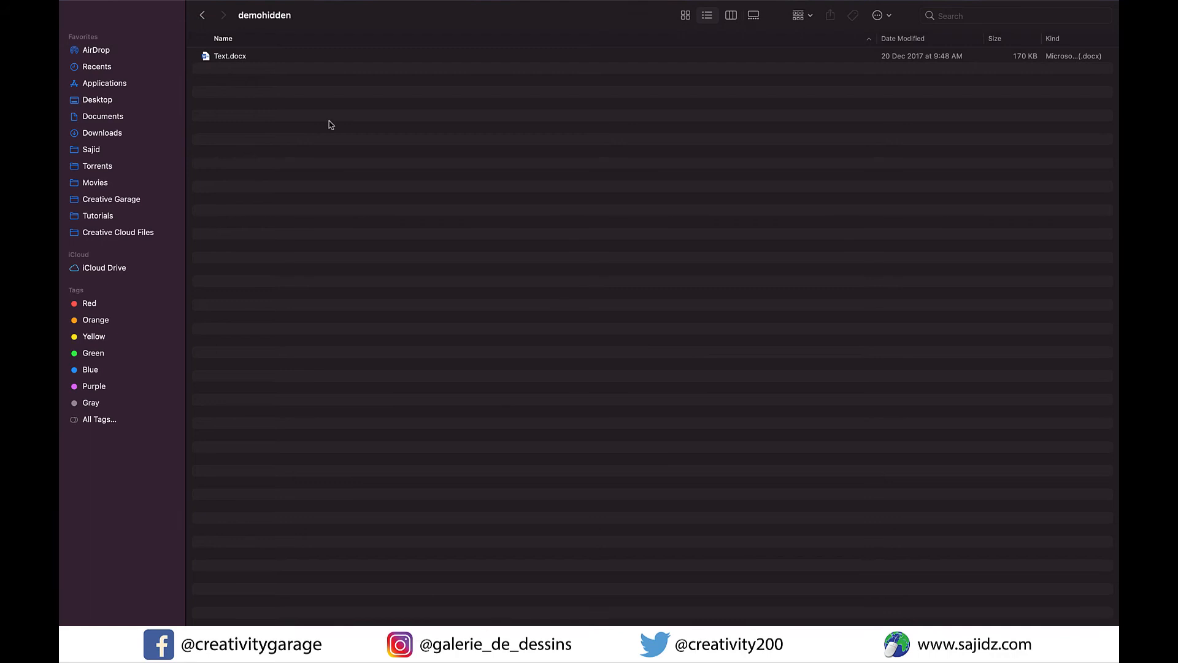
{"action": "left_click", "coordinate": [230, 56]}
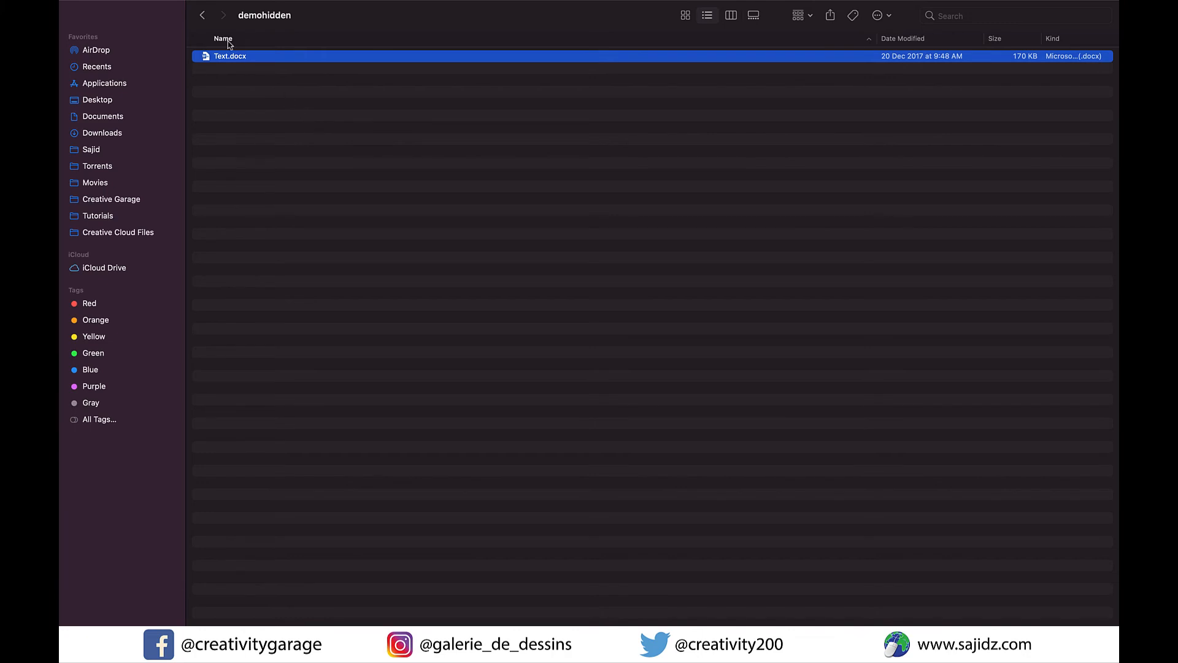
{"action": "left_click", "coordinate": [103, 117]}
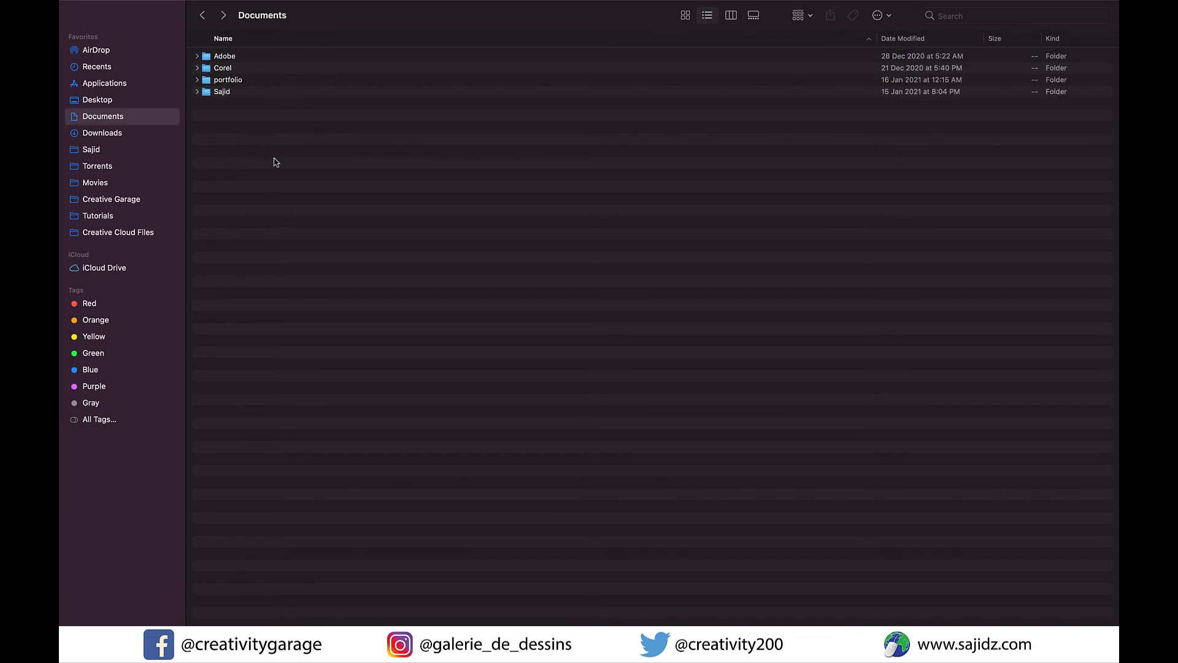
{"action": "mouse_move", "coordinate": [292, 154]}
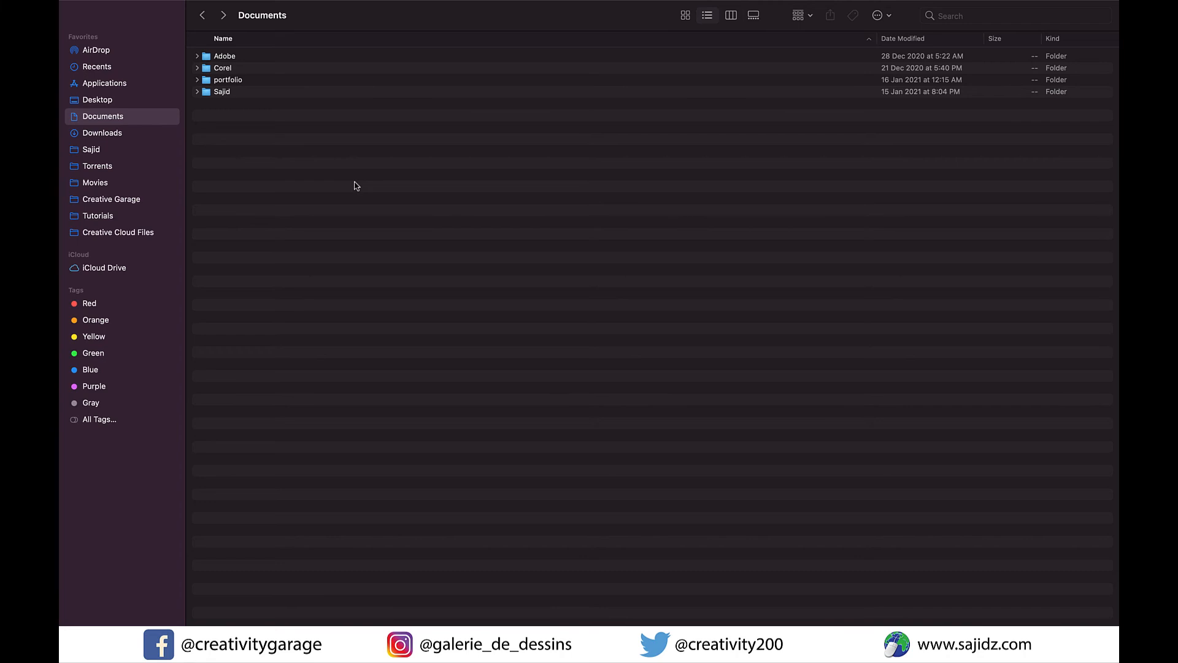
{"action": "key", "text": "cmd+shift+."}
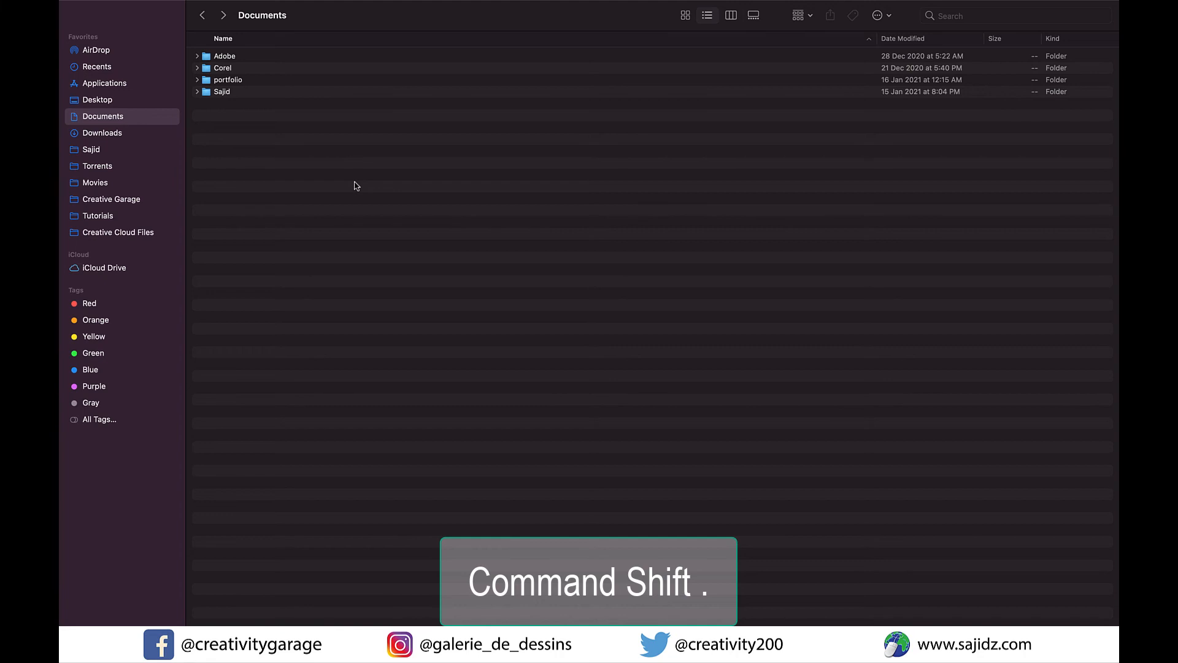
Step: Reveal hidden items with Cmd+Shift+., open the dimmed demohidden folder, and return to Documents
{"action": "key", "text": "cmd+shift+."}
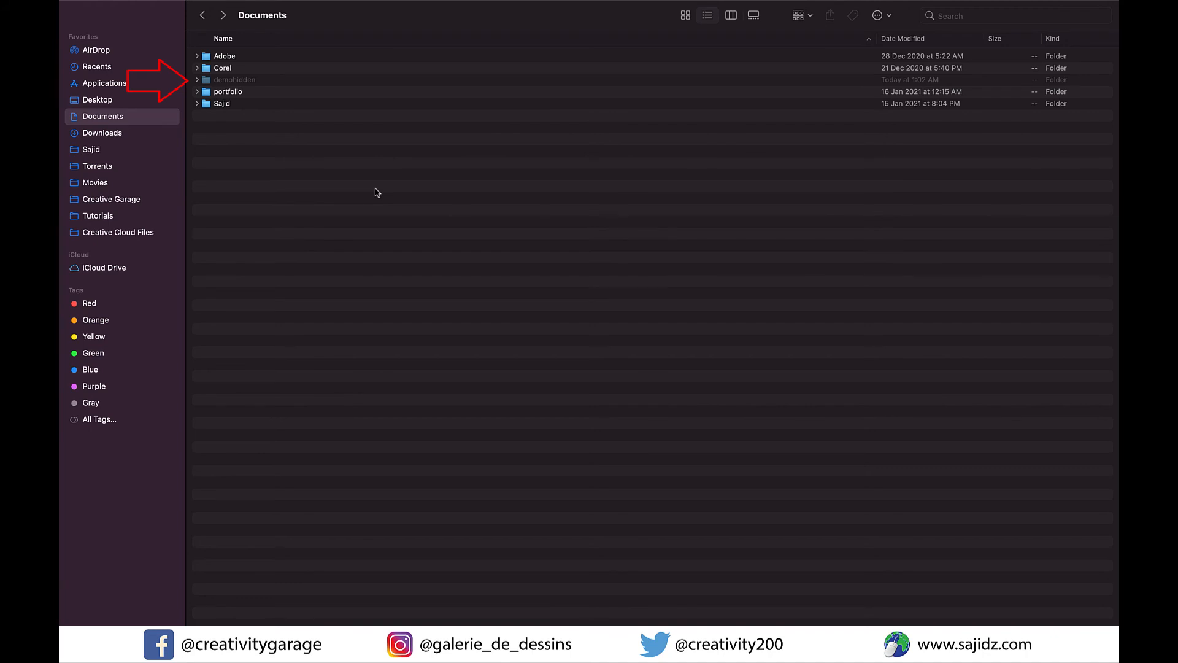
{"action": "left_click", "coordinate": [234, 79]}
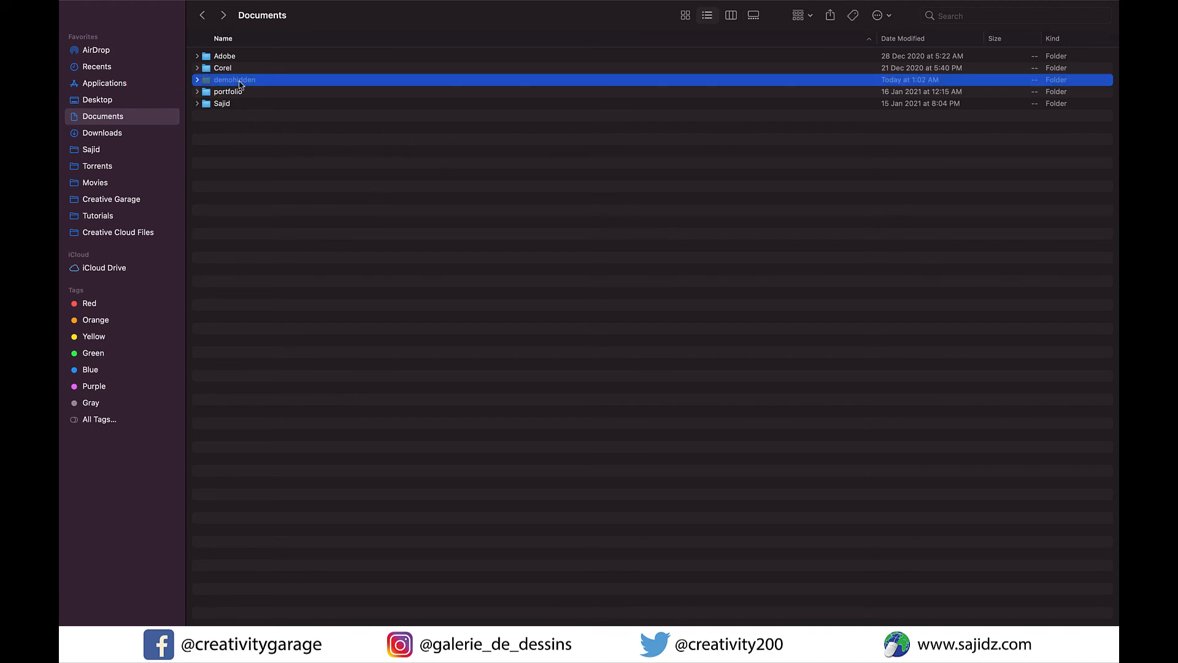
{"action": "double_click", "coordinate": [234, 80]}
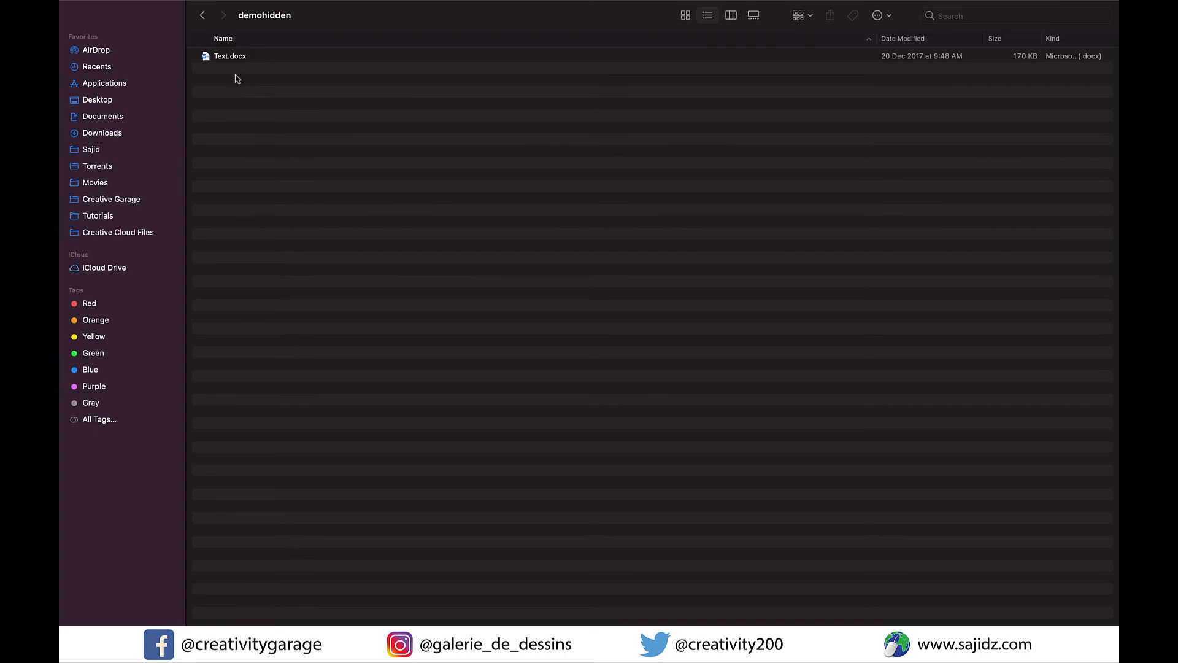
{"action": "left_click", "coordinate": [103, 116]}
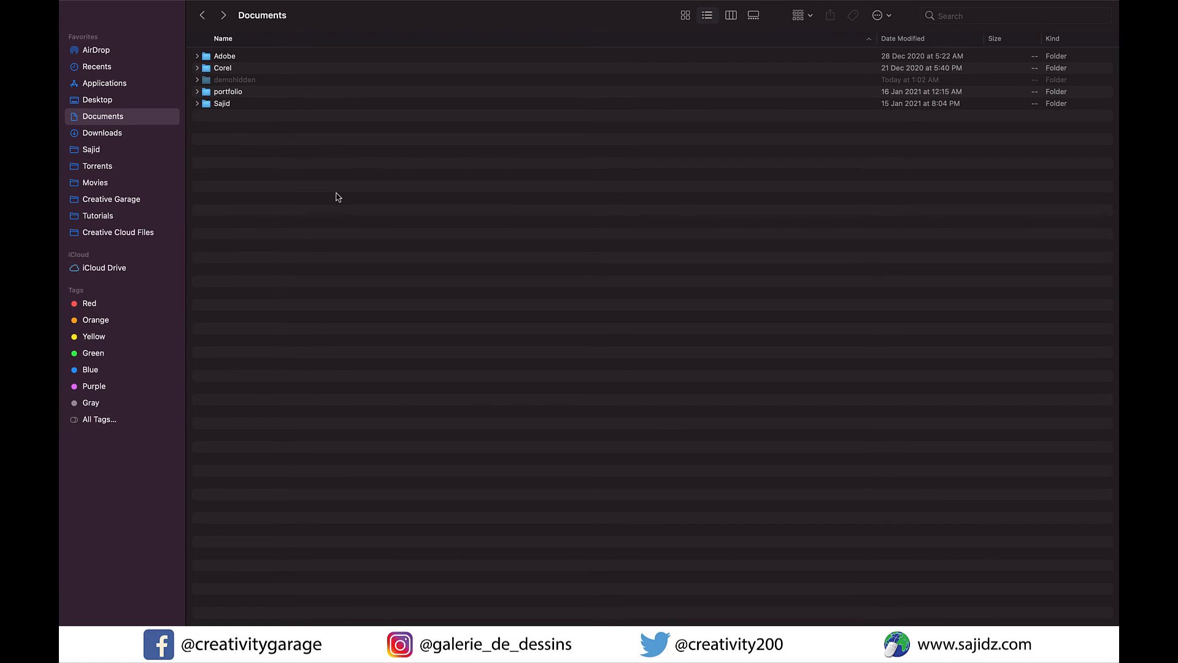
{"action": "left_click", "coordinate": [234, 80]}
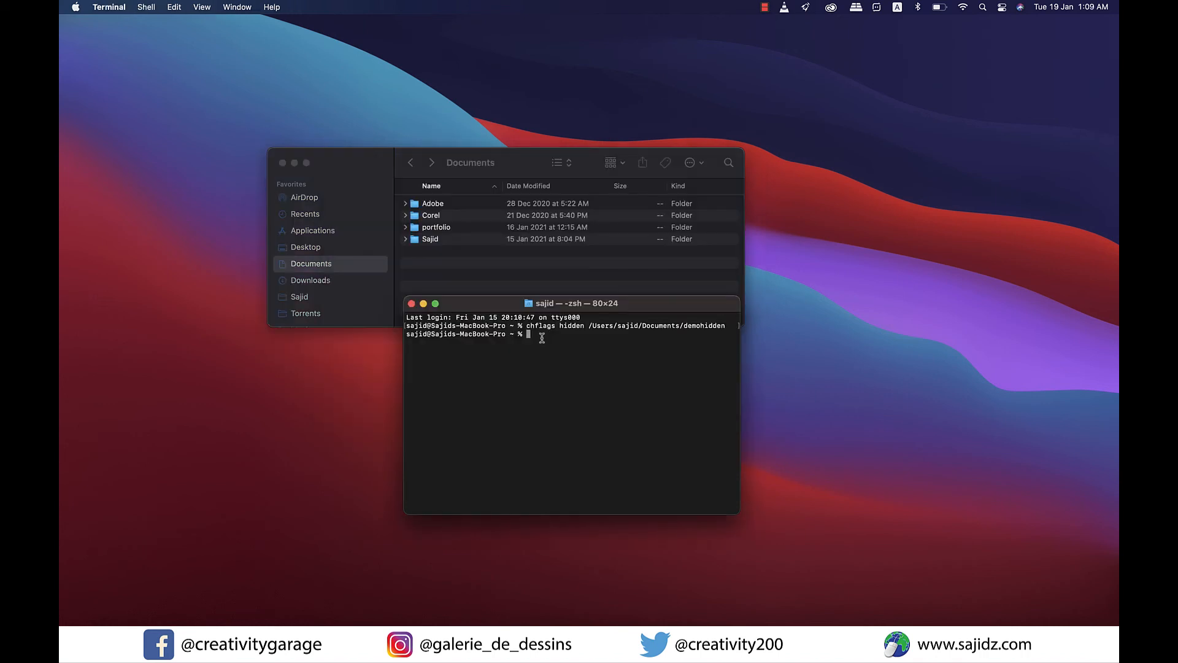
Step: Enter 'chflags nohidden ~/documents/demohidden' at the Terminal prompt
{"action": "type", "text": "chf"}
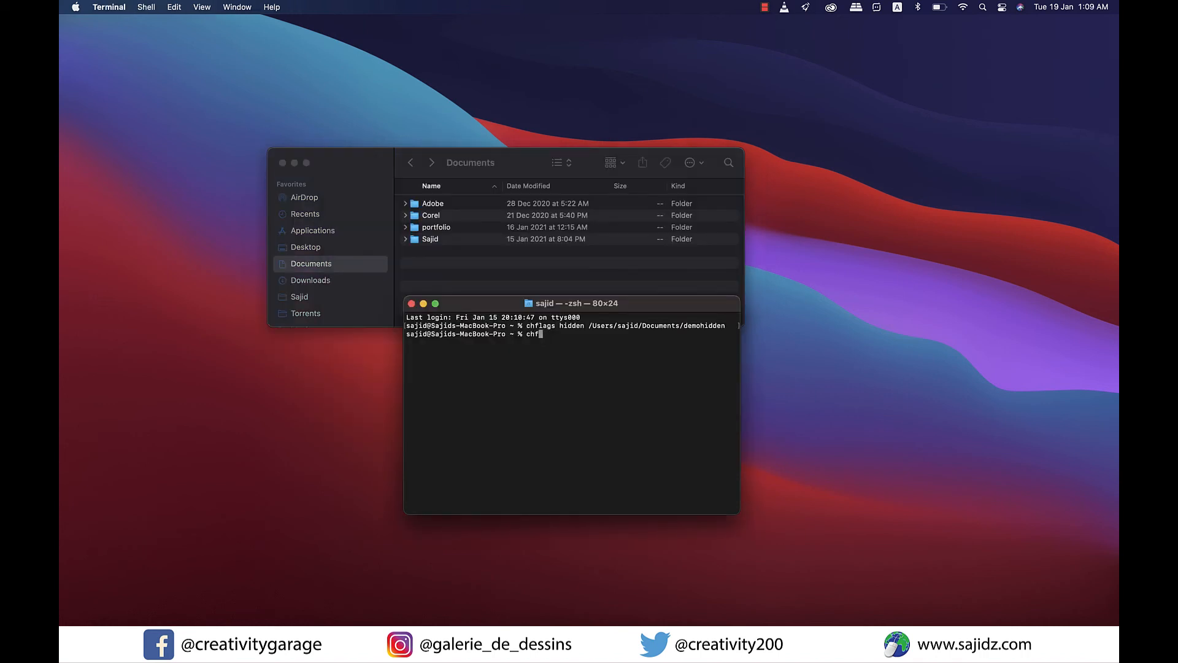
{"action": "type", "text": "lags nohi"}
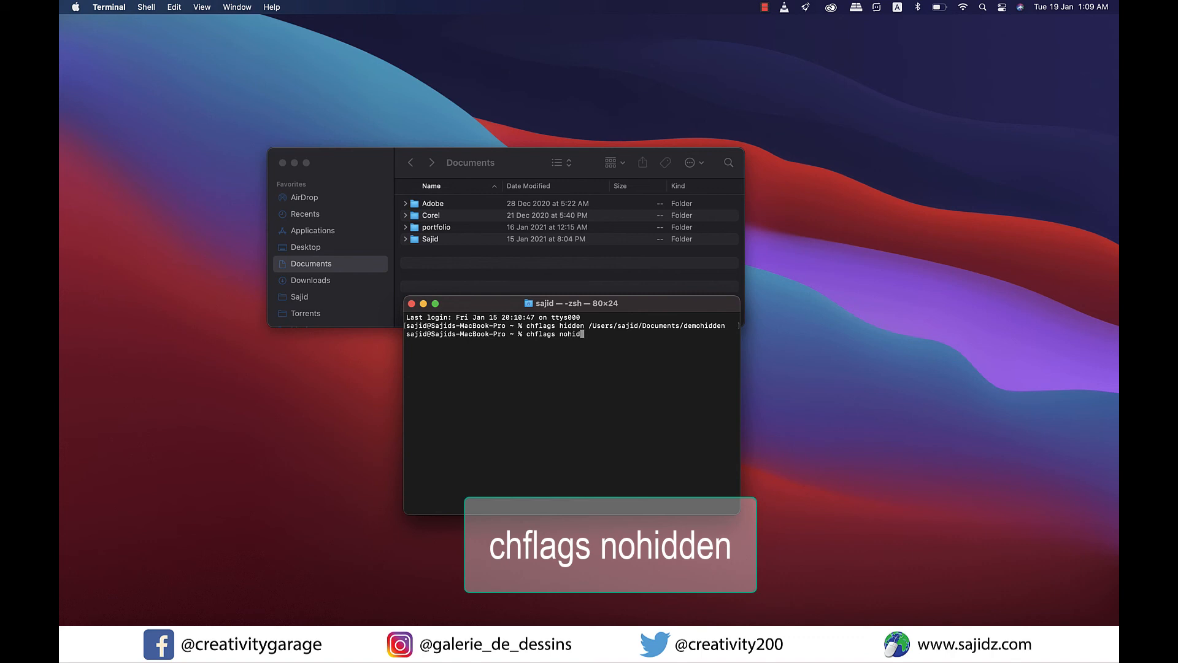
{"action": "type", "text": "den"}
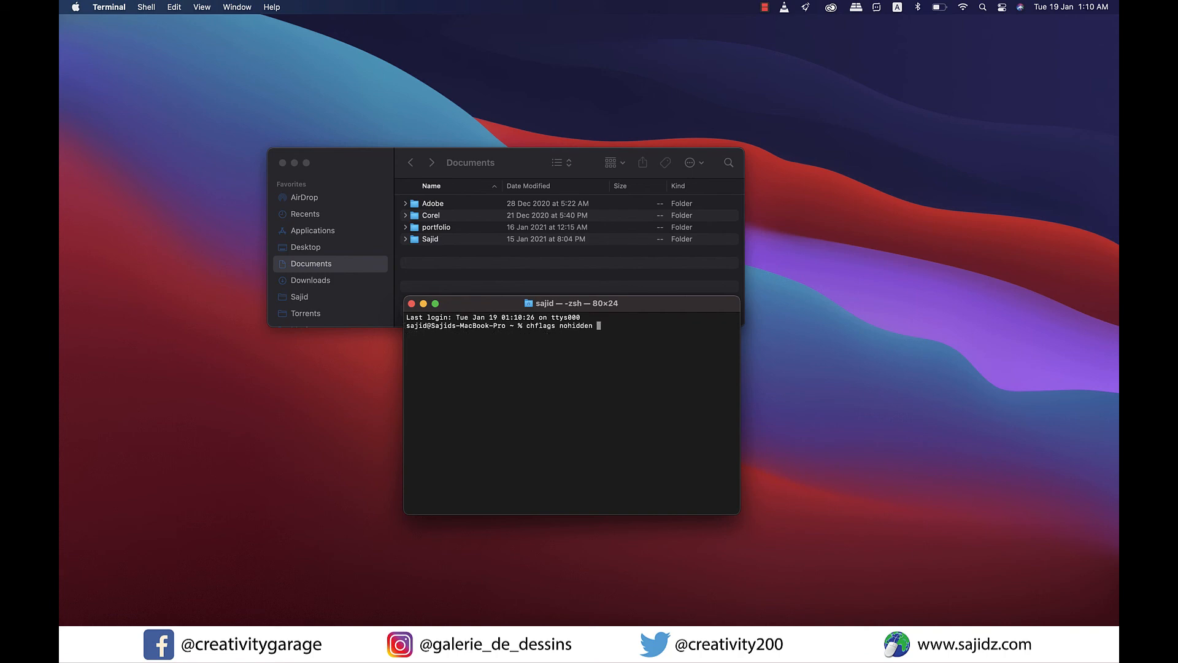
{"action": "type", "text": "~/"}
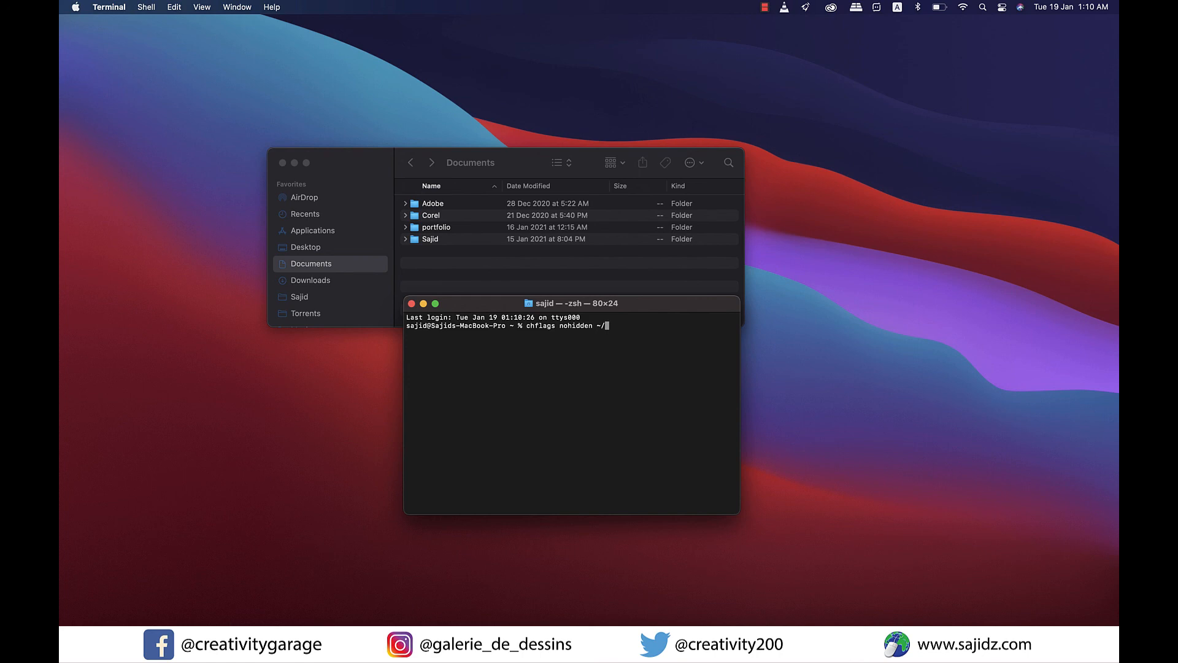
{"action": "type", "text": "document"}
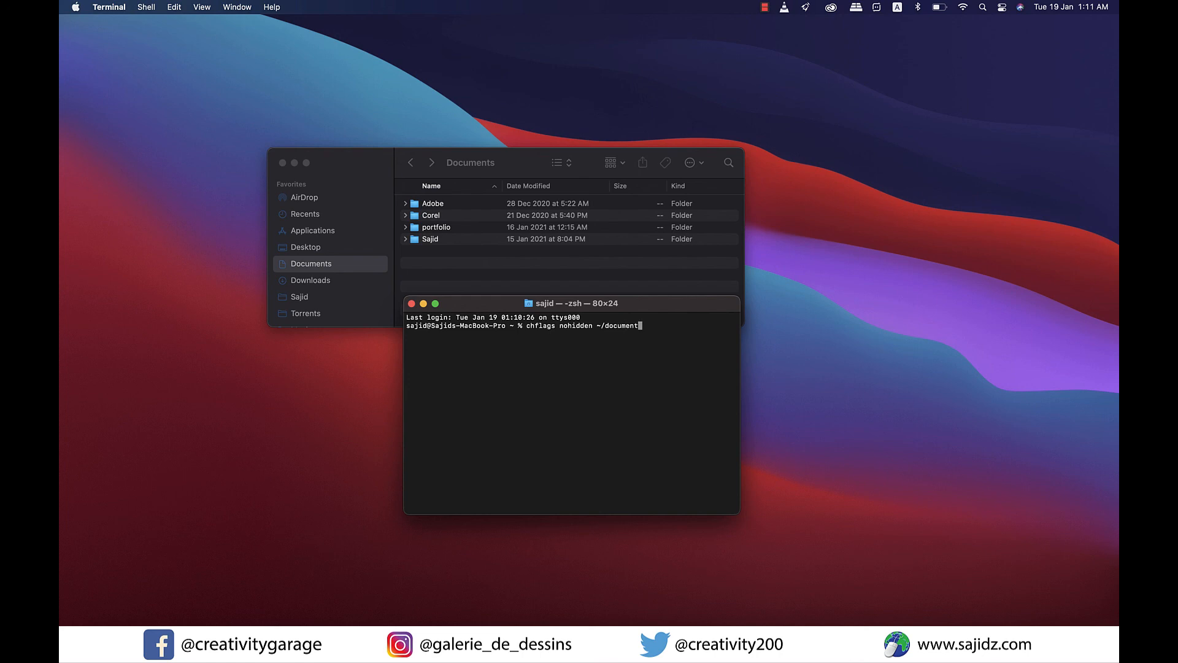
{"action": "type", "text": "s"}
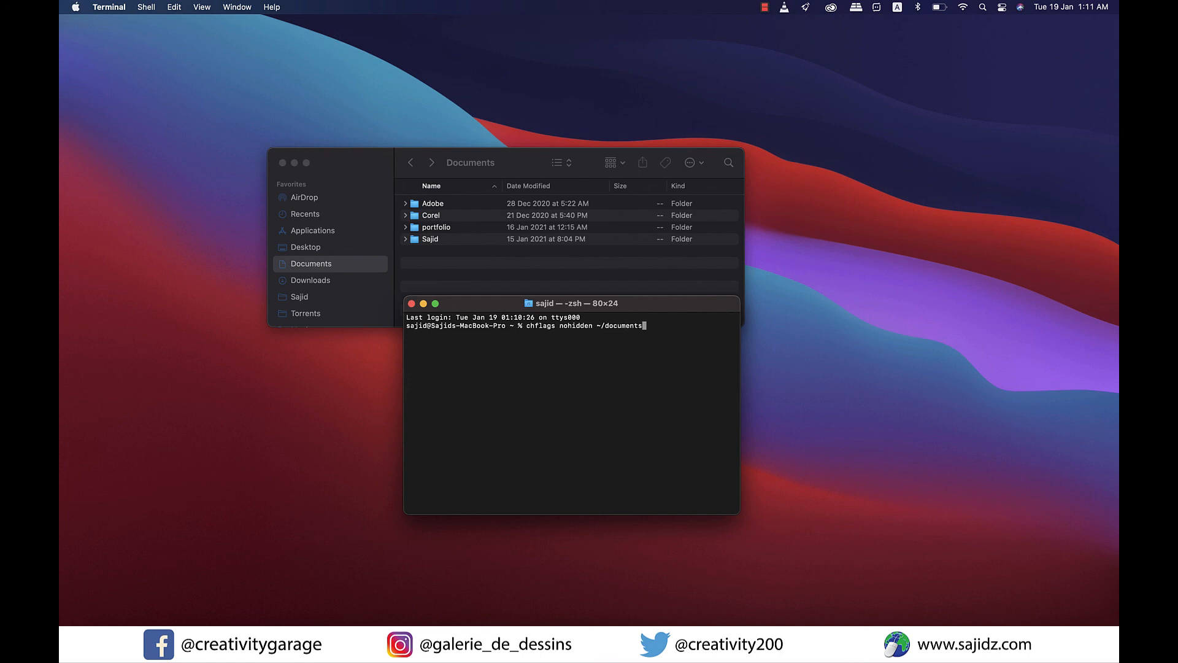
{"action": "type", "text": "/"}
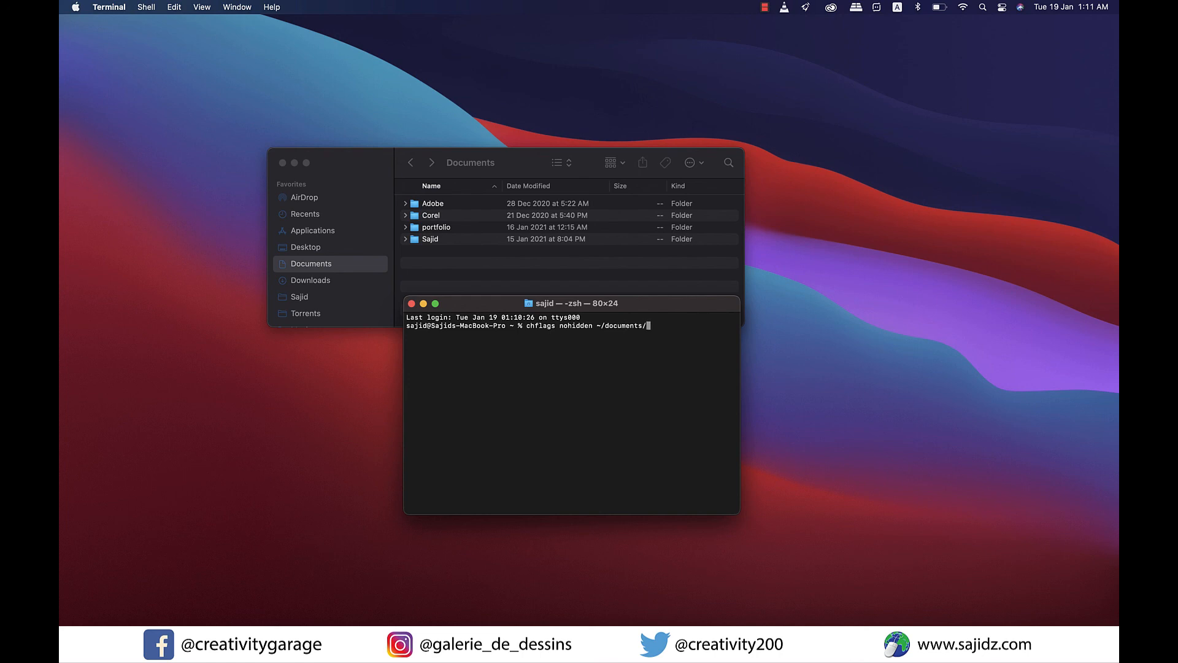
{"action": "type", "text": "demo"}
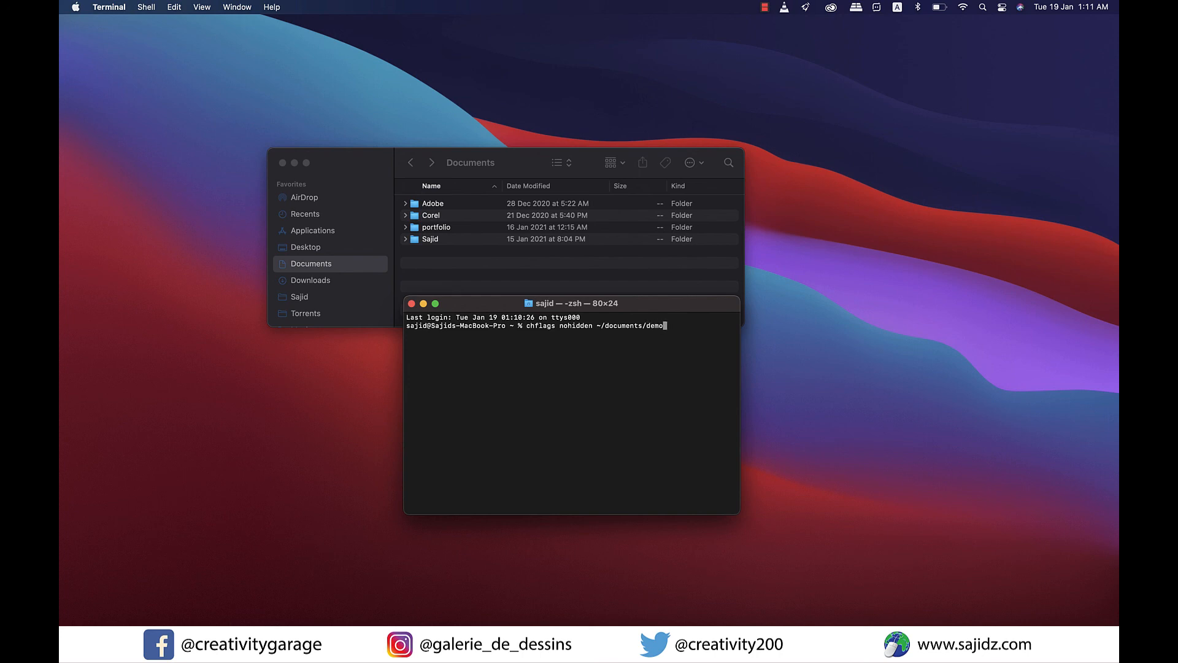
{"action": "type", "text": "hidden"}
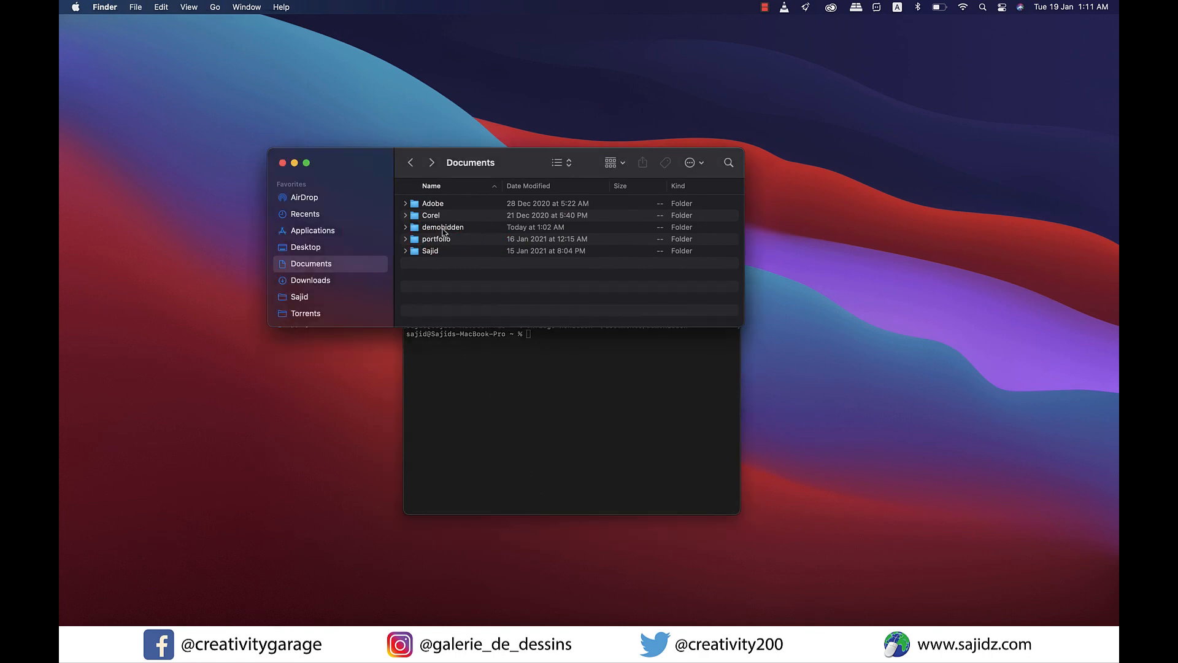
Step: Open the unhidden demohidden folder and return to Documents, twice over
{"action": "double_click", "coordinate": [442, 227]}
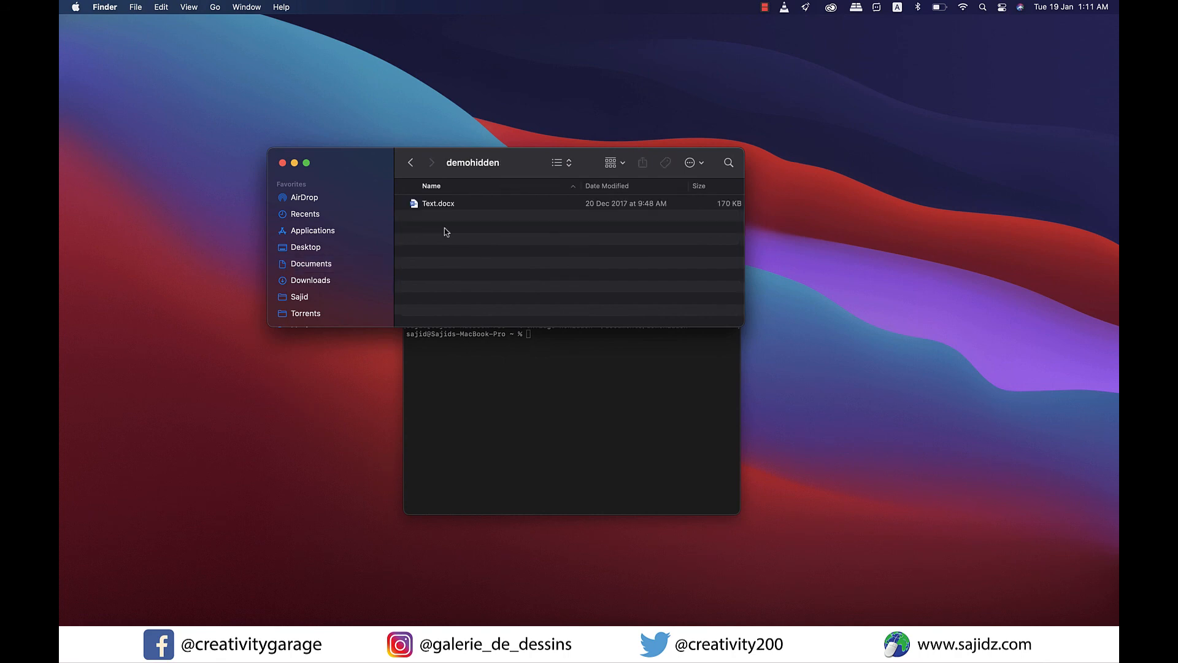
{"action": "left_click", "coordinate": [311, 263]}
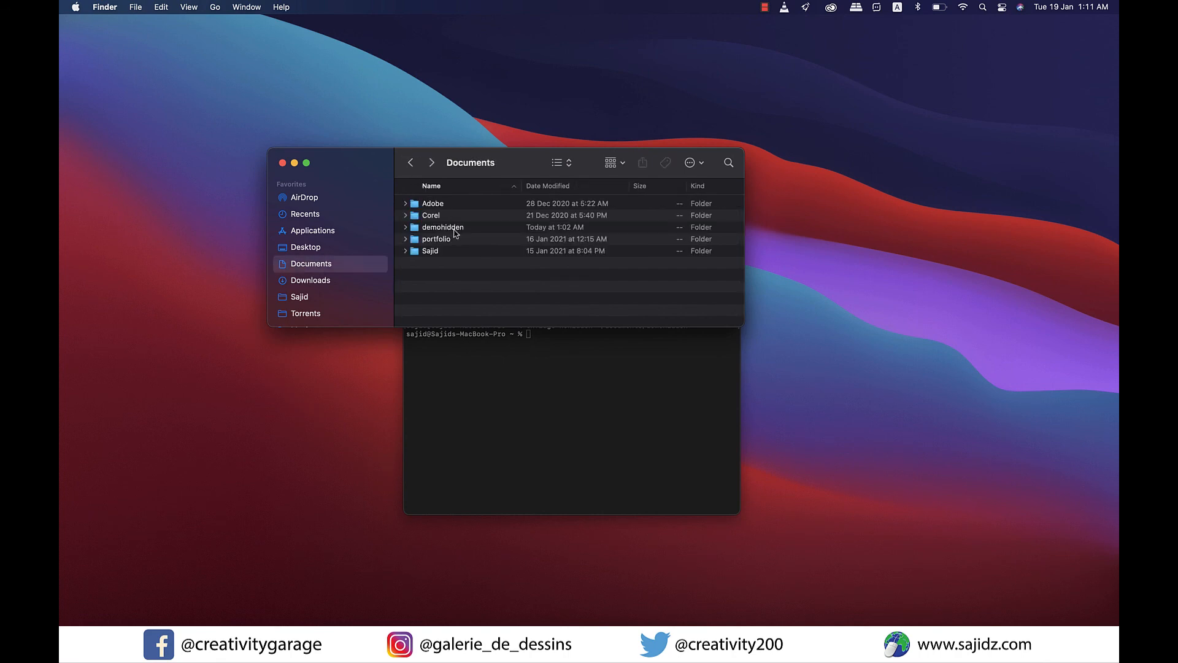
{"action": "double_click", "coordinate": [442, 227]}
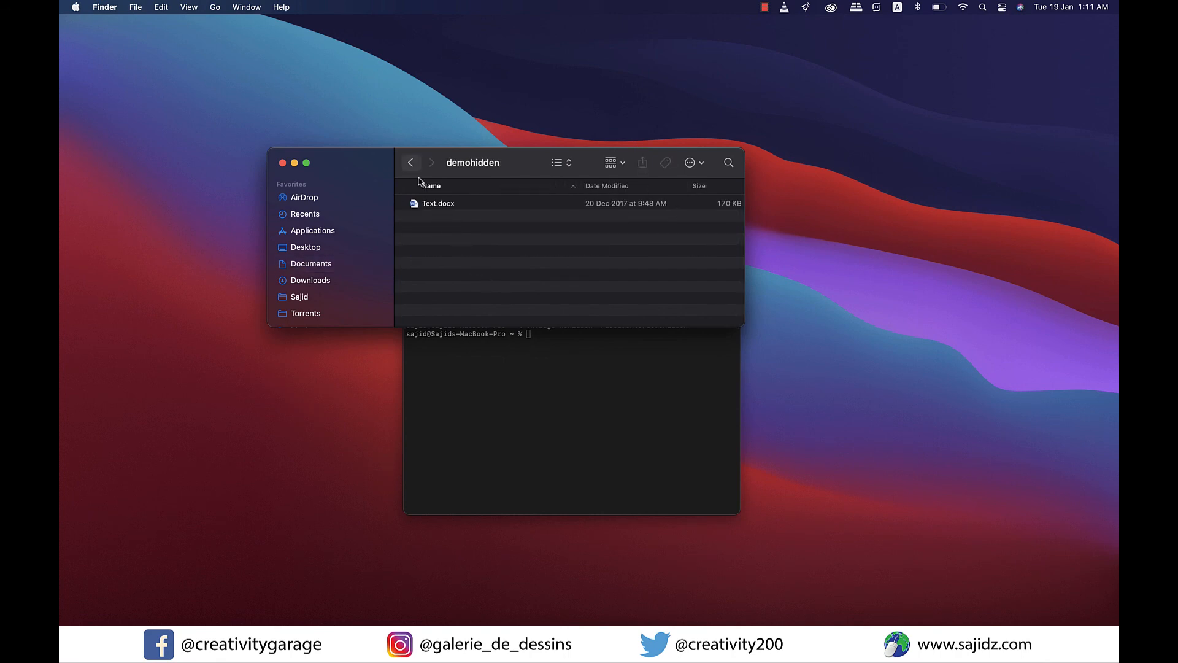
{"action": "left_click", "coordinate": [311, 264]}
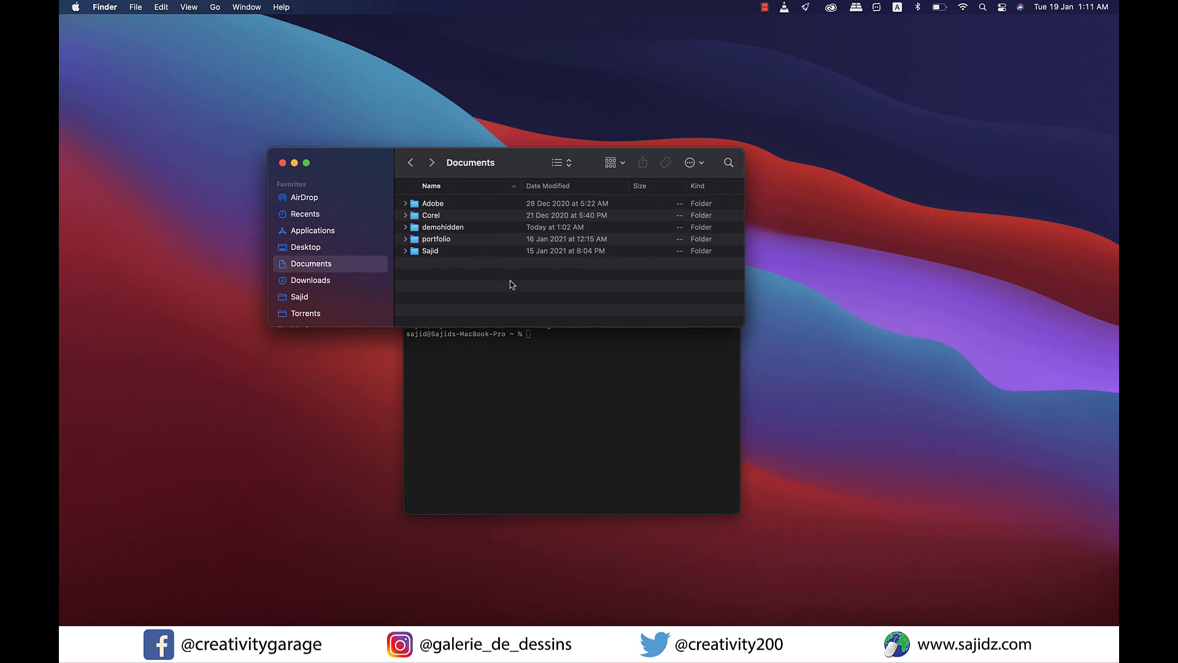